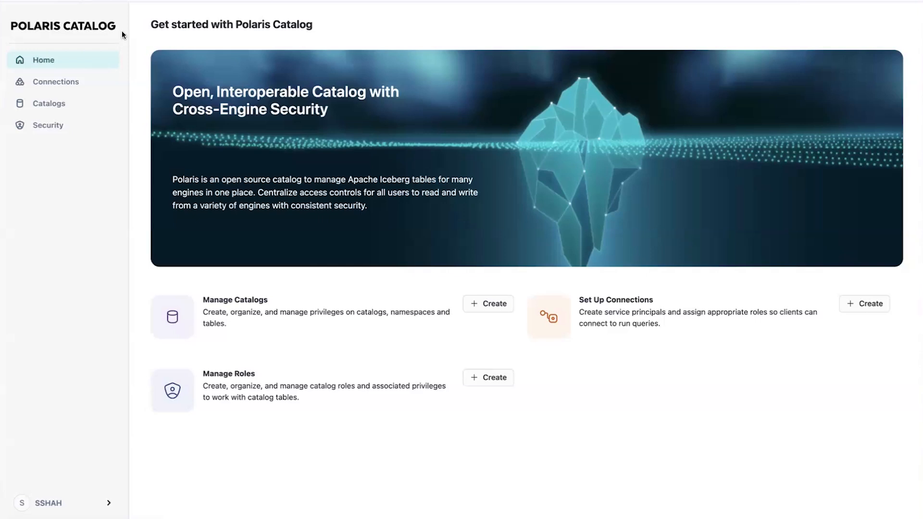
{"action": "mouse_move", "coordinate": [187, 36]}
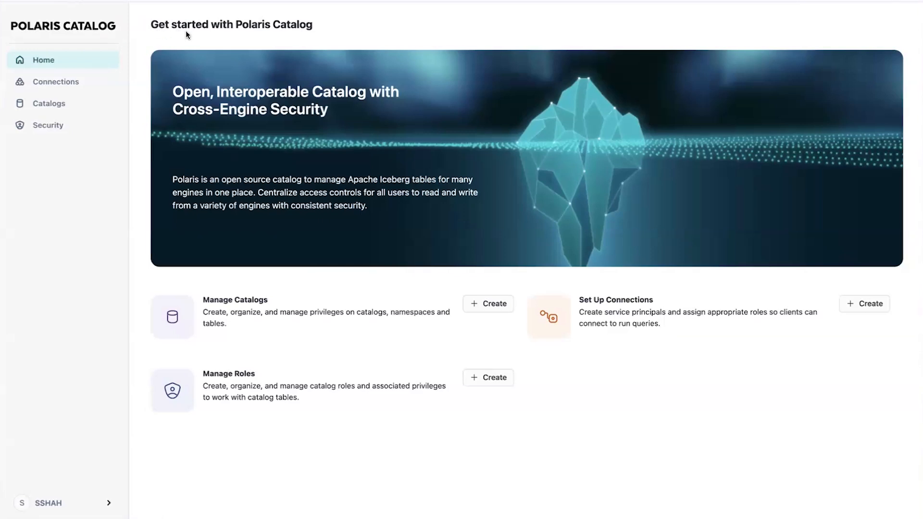
{"action": "mouse_move", "coordinate": [650, 333]}
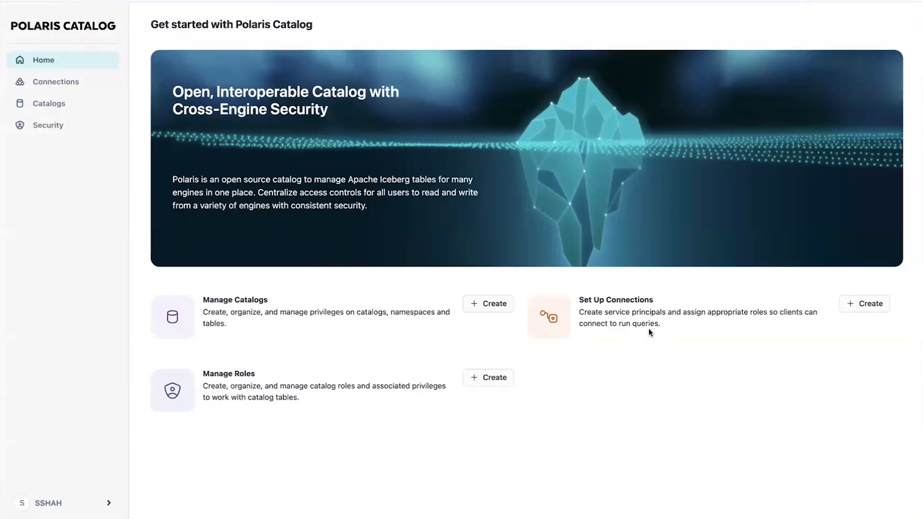
{"action": "mouse_move", "coordinate": [261, 323]}
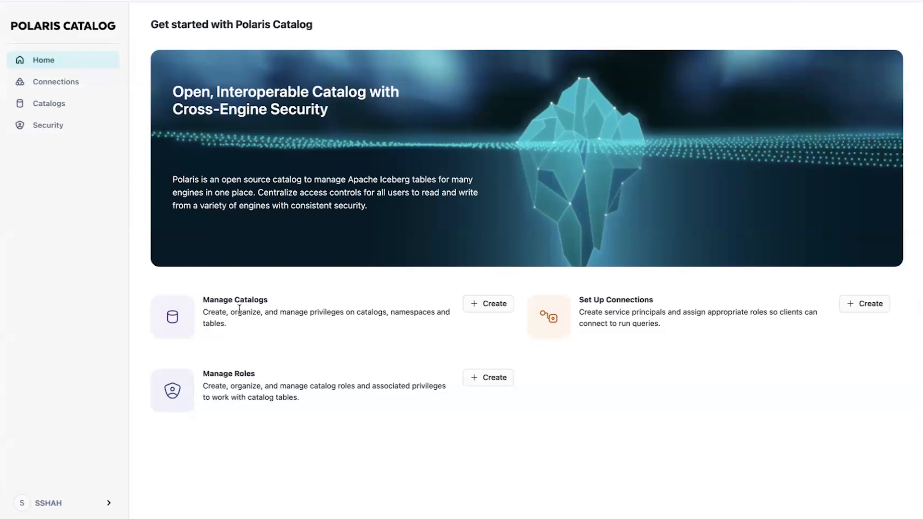
{"action": "mouse_move", "coordinate": [316, 318]}
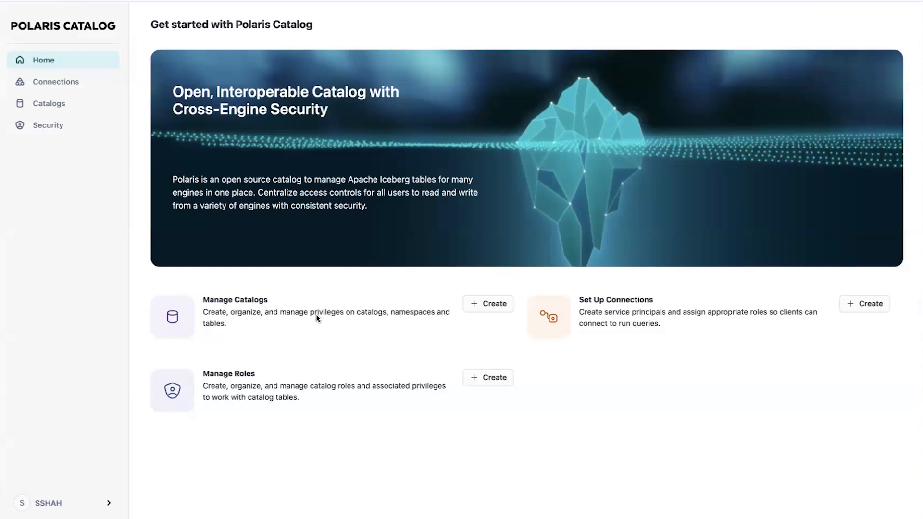
{"action": "mouse_move", "coordinate": [593, 311]}
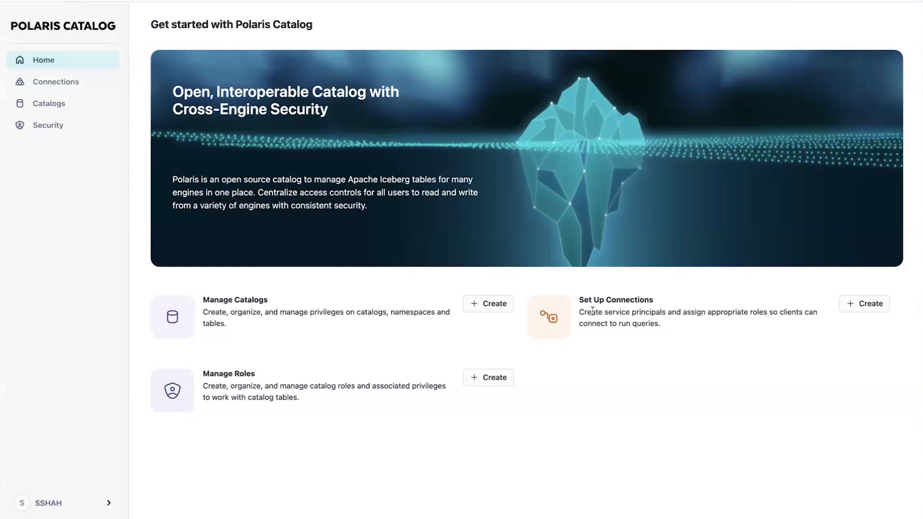
{"action": "mouse_move", "coordinate": [650, 318]}
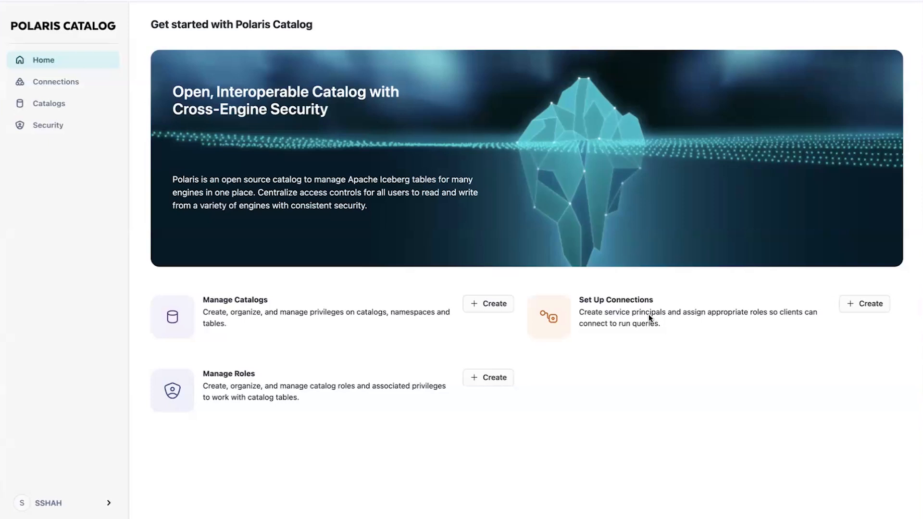
{"action": "mouse_move", "coordinate": [644, 340]}
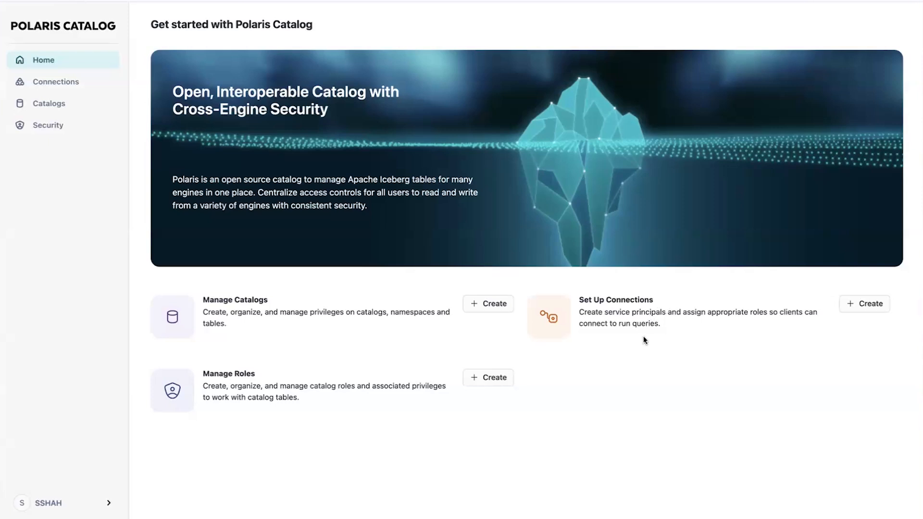
{"action": "mouse_move", "coordinate": [258, 381]}
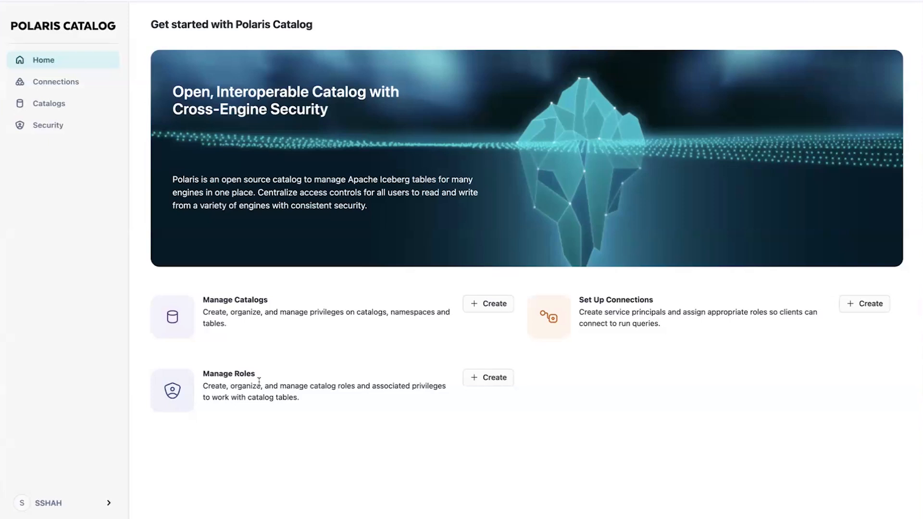
{"action": "mouse_move", "coordinate": [269, 398]}
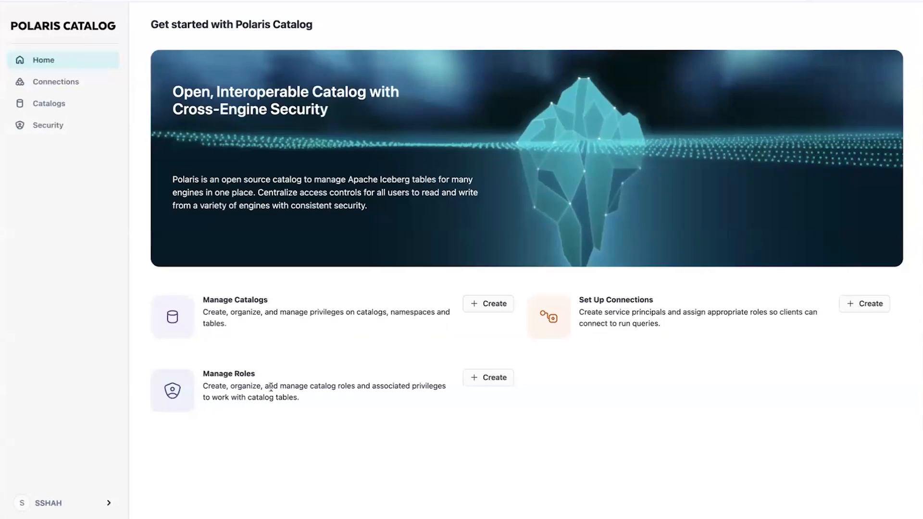
{"action": "mouse_move", "coordinate": [276, 408]}
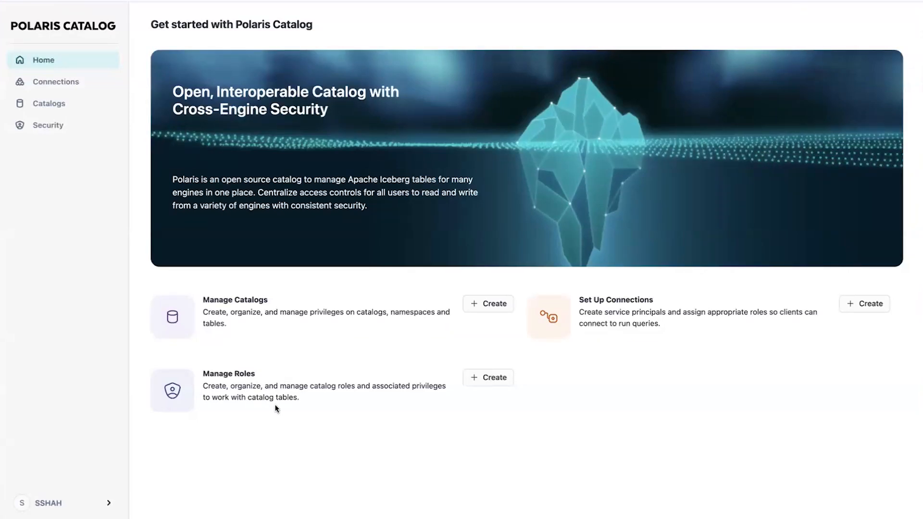
{"action": "mouse_move", "coordinate": [92, 116]}
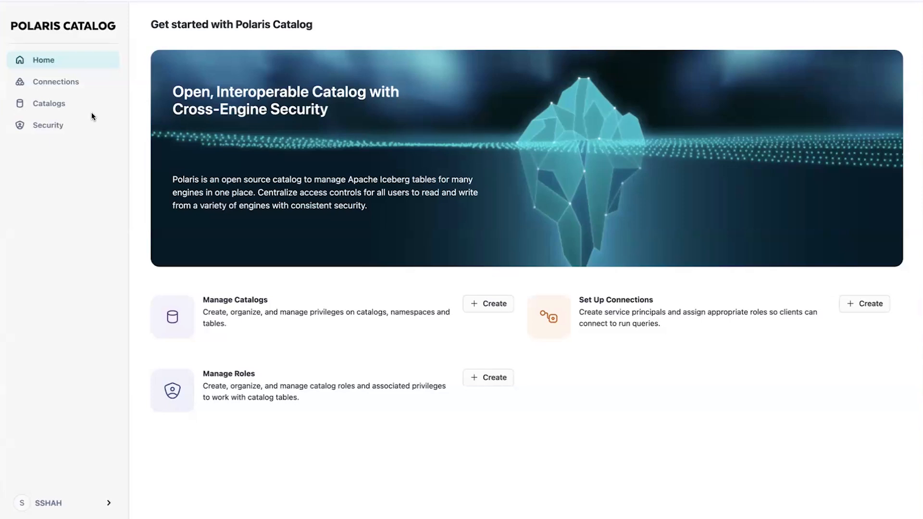
- Show the catalogs list and expand demo_catalog to reveal its spark_demo namespace
{"action": "left_click", "coordinate": [49, 102]}
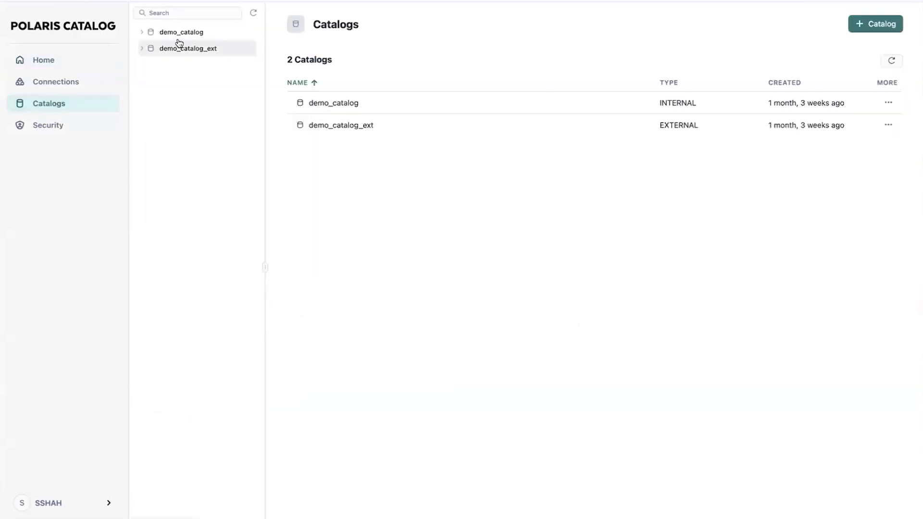
{"action": "mouse_move", "coordinate": [181, 32]}
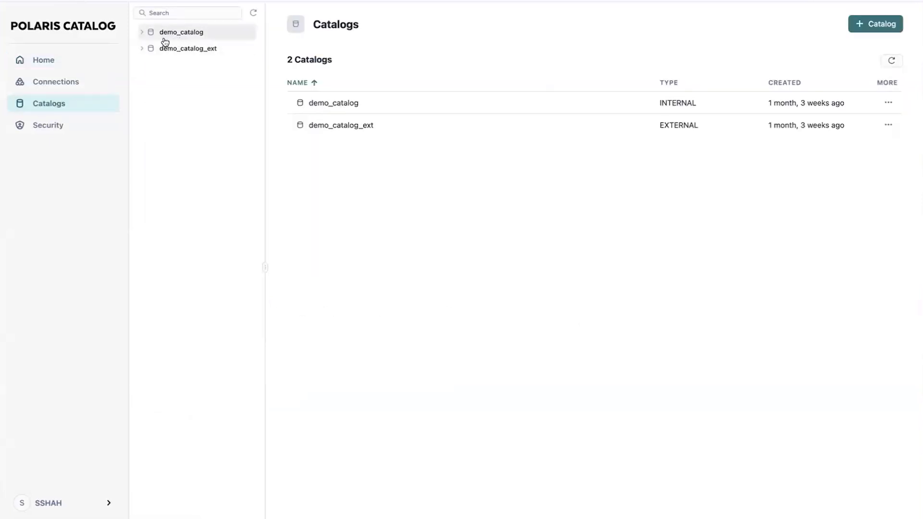
{"action": "left_click", "coordinate": [143, 32]}
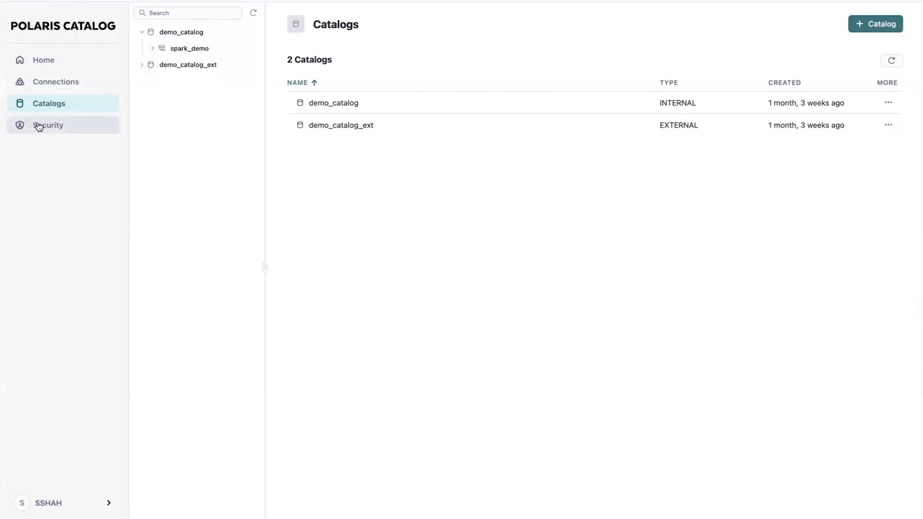
- Review spark_connection's principal details showing my_spark_admin_role, then return to the catalogs list
{"action": "left_click", "coordinate": [56, 81]}
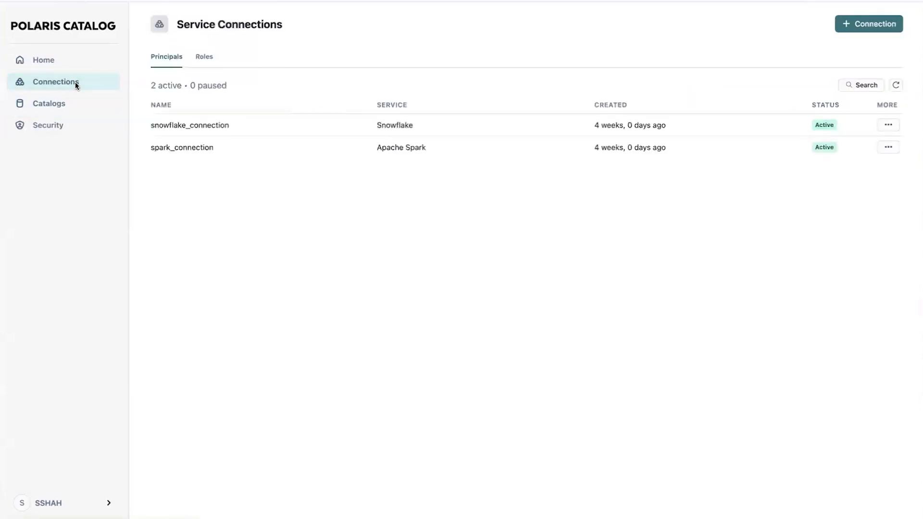
{"action": "mouse_move", "coordinate": [193, 154]}
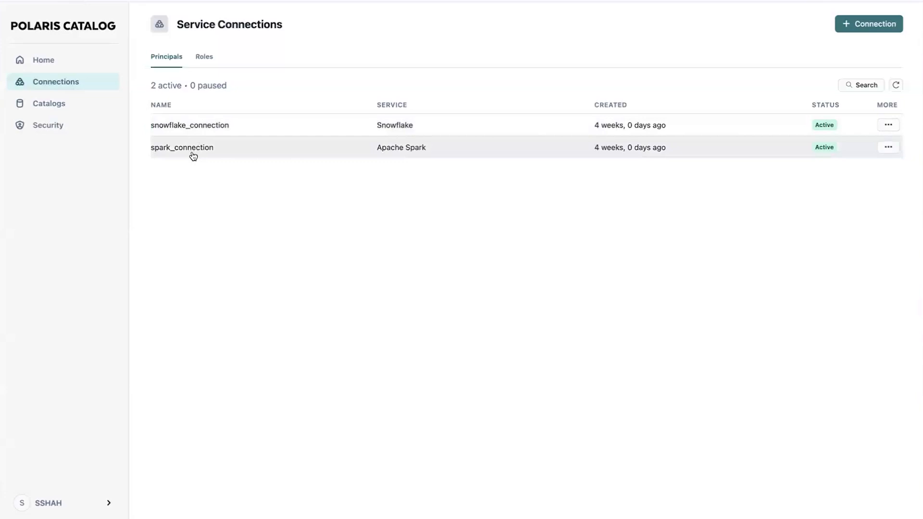
{"action": "mouse_move", "coordinate": [202, 125]}
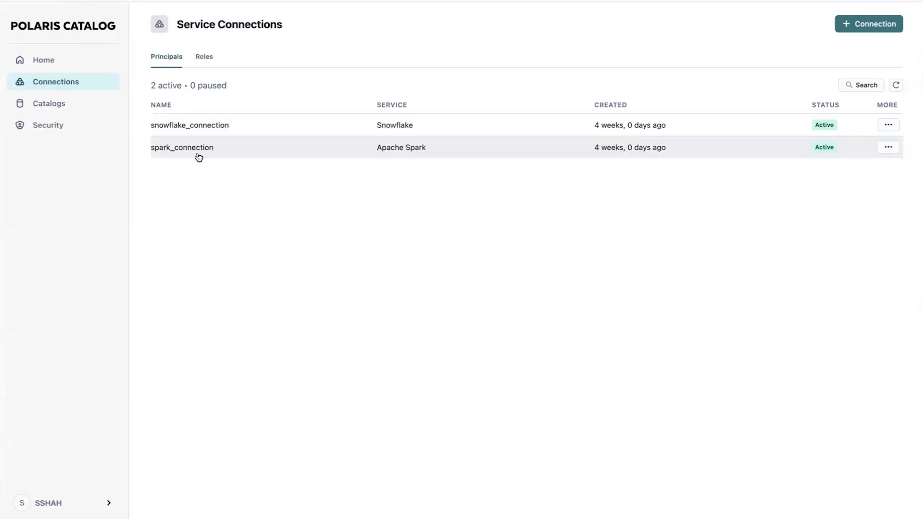
{"action": "mouse_move", "coordinate": [198, 128]}
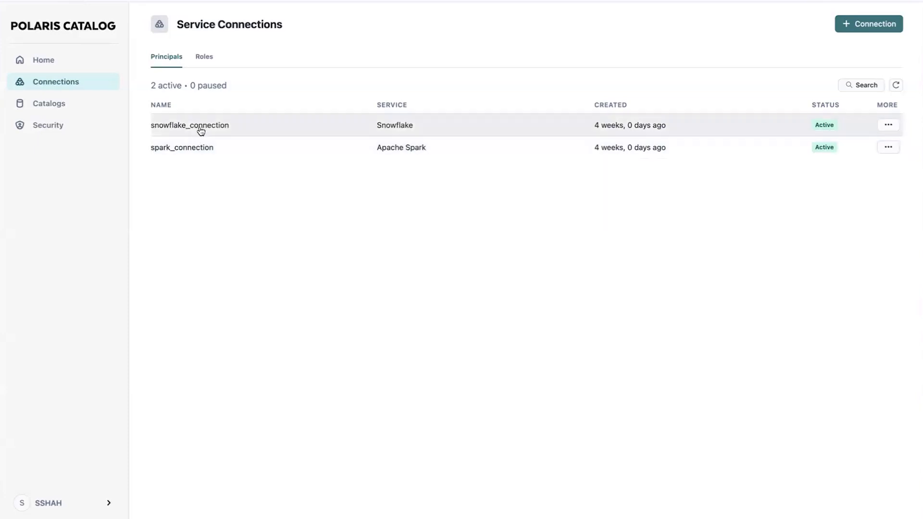
{"action": "mouse_move", "coordinate": [234, 125]}
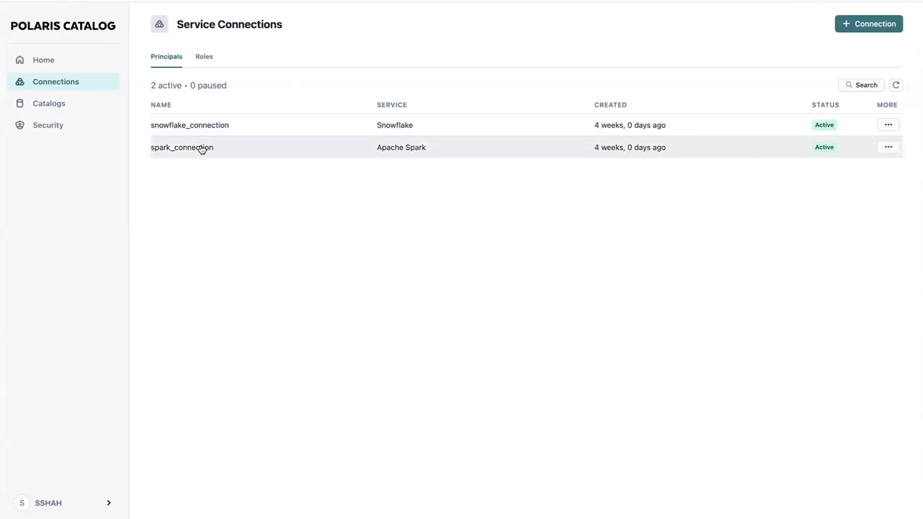
{"action": "left_click", "coordinate": [182, 148]}
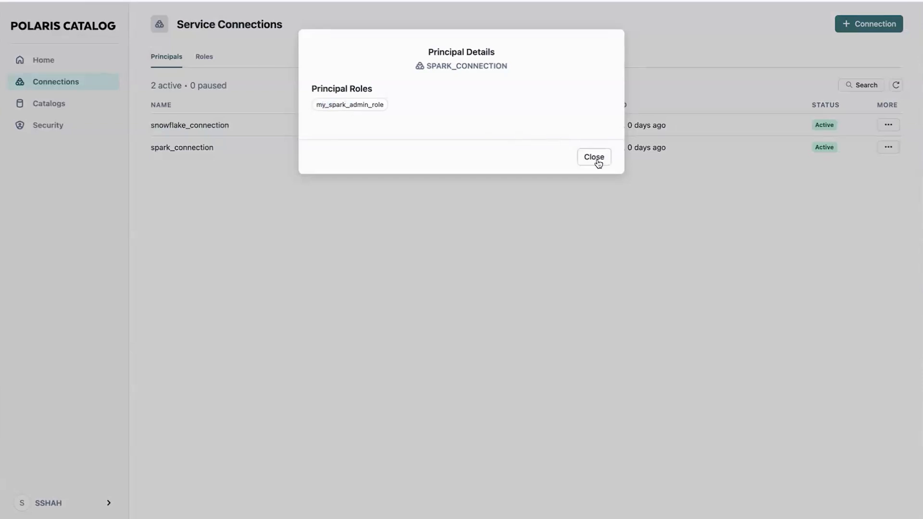
{"action": "left_click", "coordinate": [593, 156]}
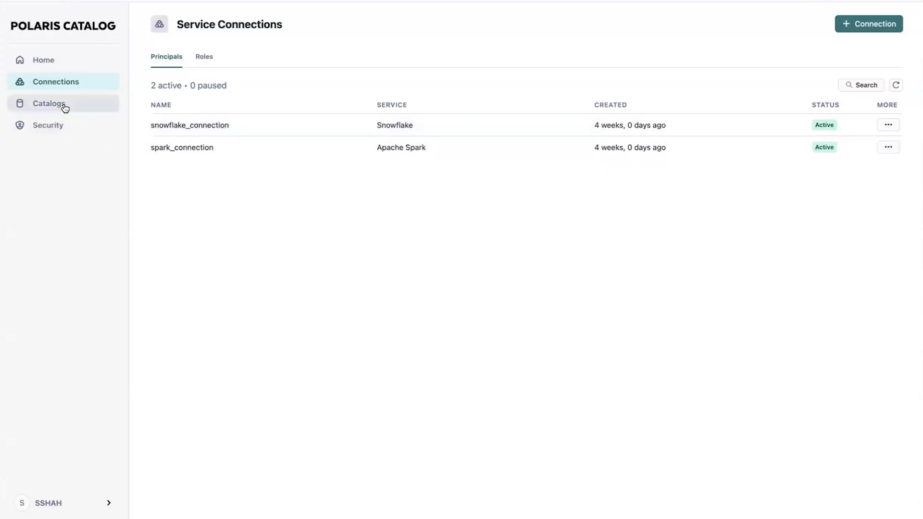
{"action": "left_click", "coordinate": [49, 104]}
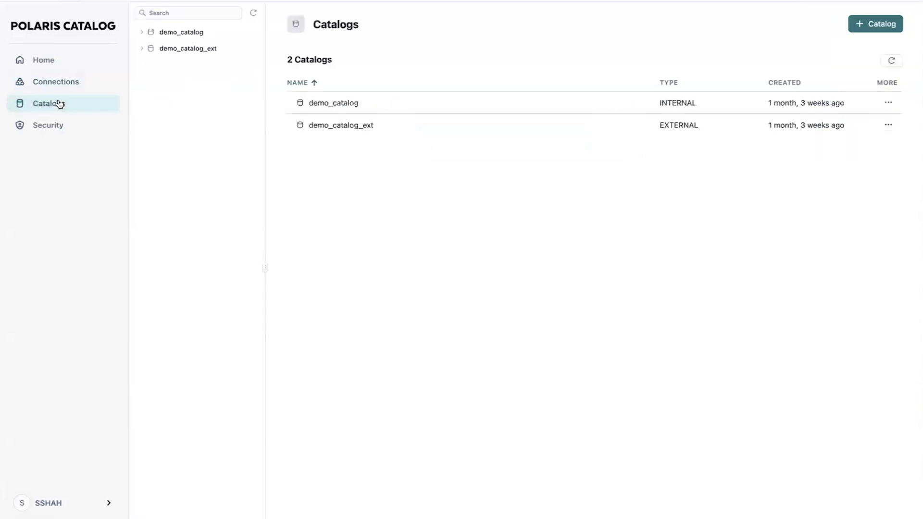
{"action": "left_click", "coordinate": [182, 32]}
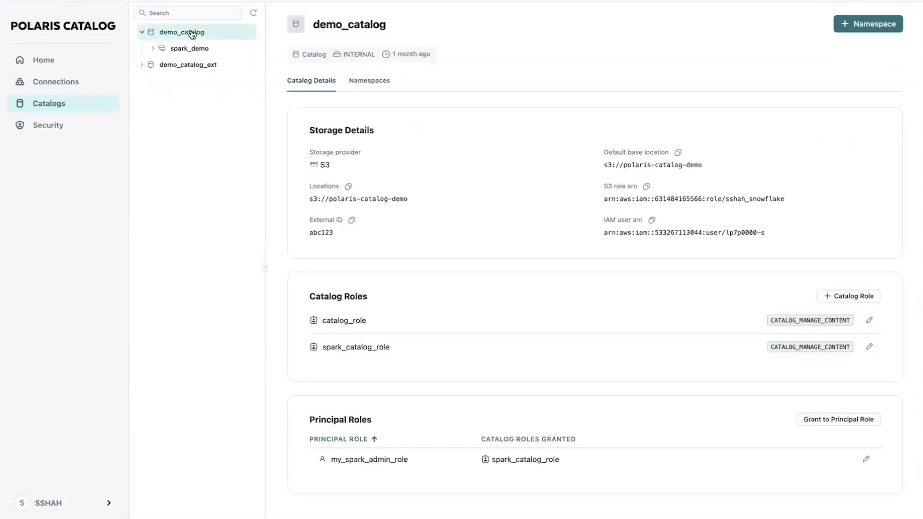
{"action": "mouse_move", "coordinate": [483, 117]}
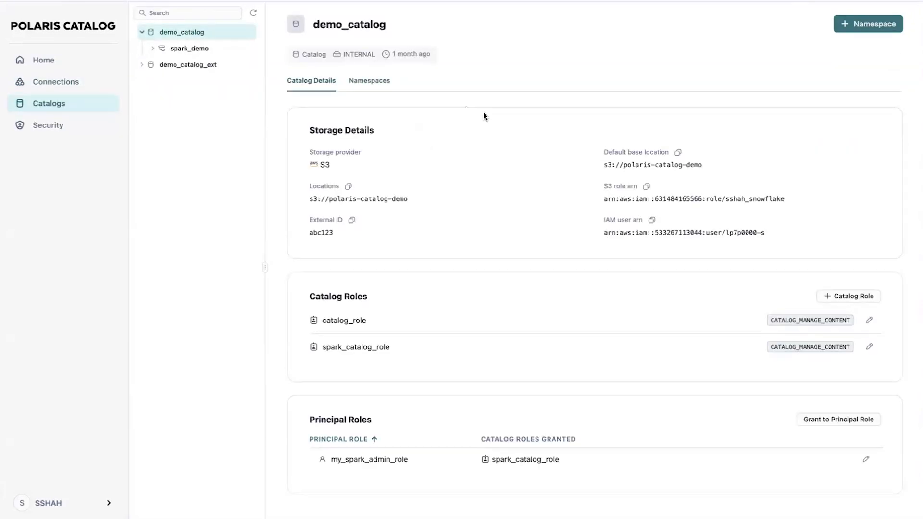
{"action": "mouse_move", "coordinate": [330, 145]}
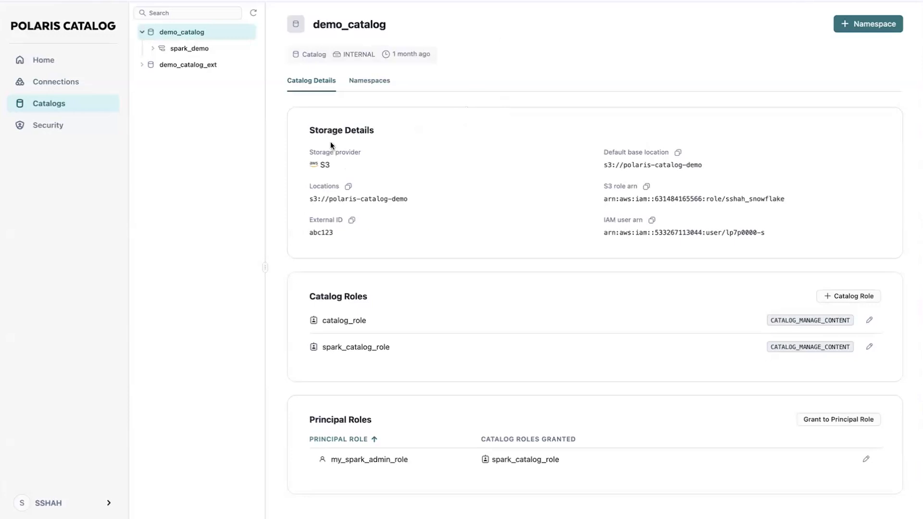
{"action": "mouse_move", "coordinate": [651, 186]}
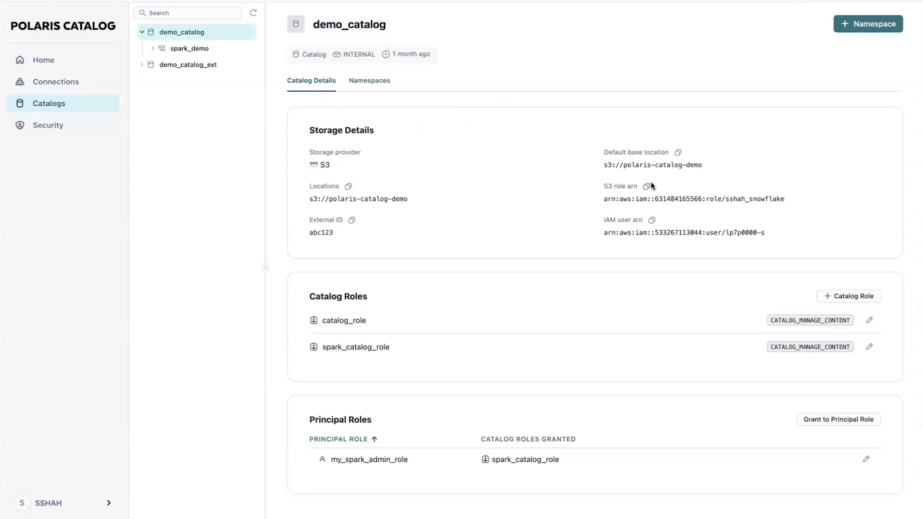
{"action": "mouse_move", "coordinate": [677, 161]}
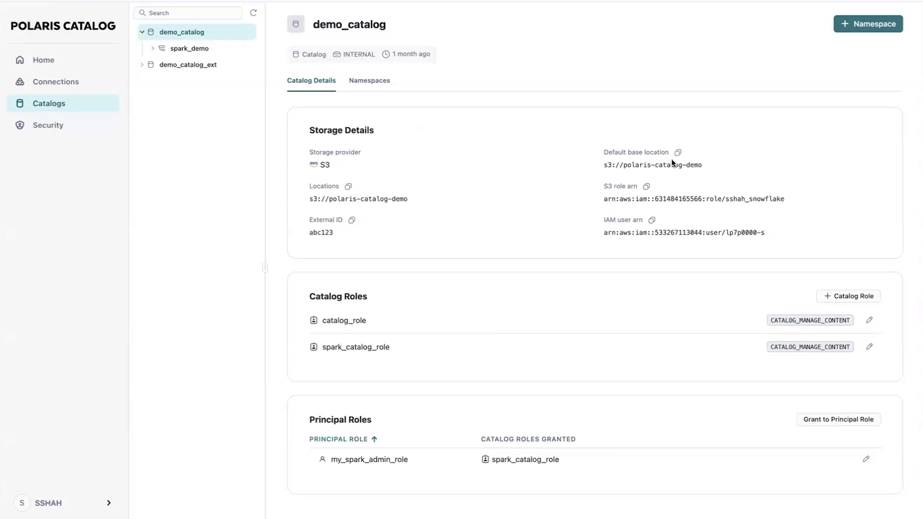
{"action": "mouse_move", "coordinate": [618, 202]}
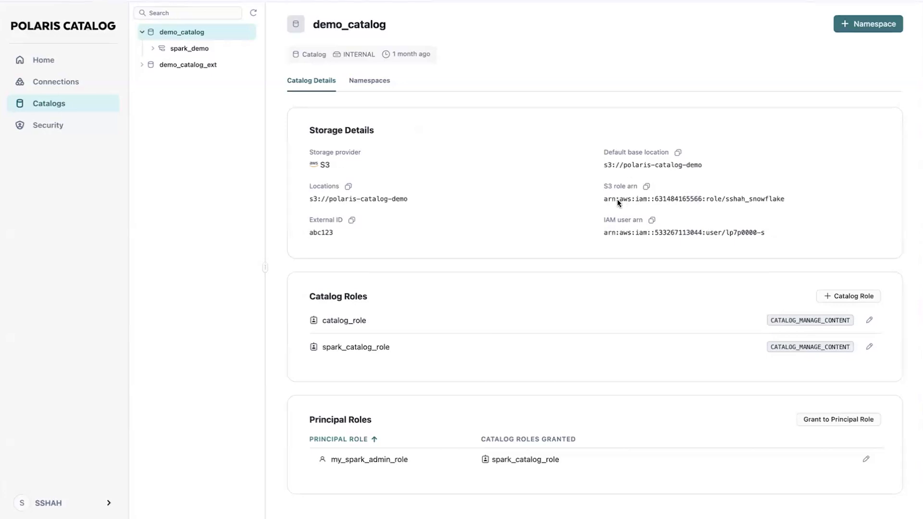
{"action": "mouse_move", "coordinate": [682, 161]}
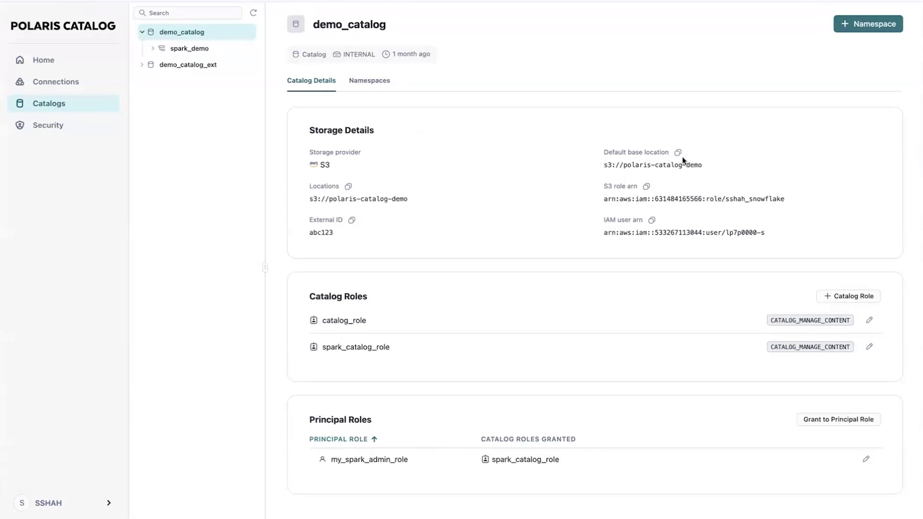
{"action": "mouse_move", "coordinate": [685, 196]}
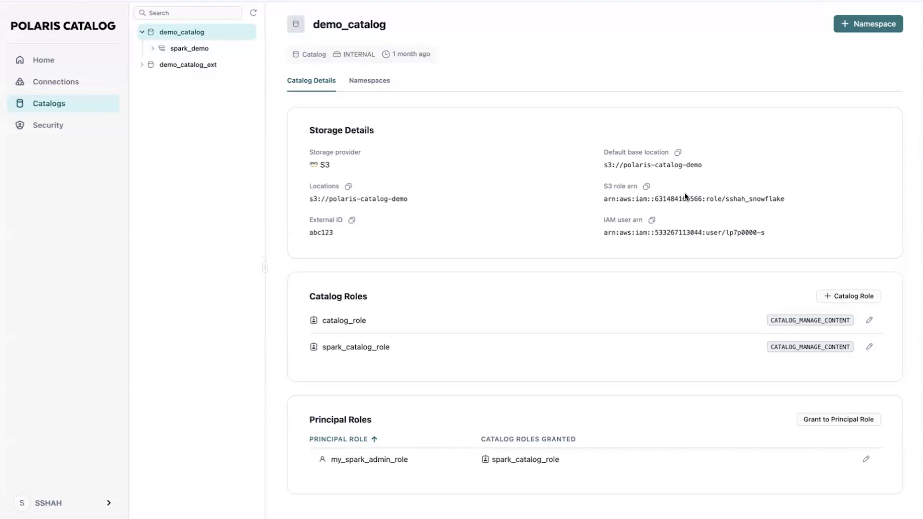
{"action": "mouse_move", "coordinate": [678, 165]}
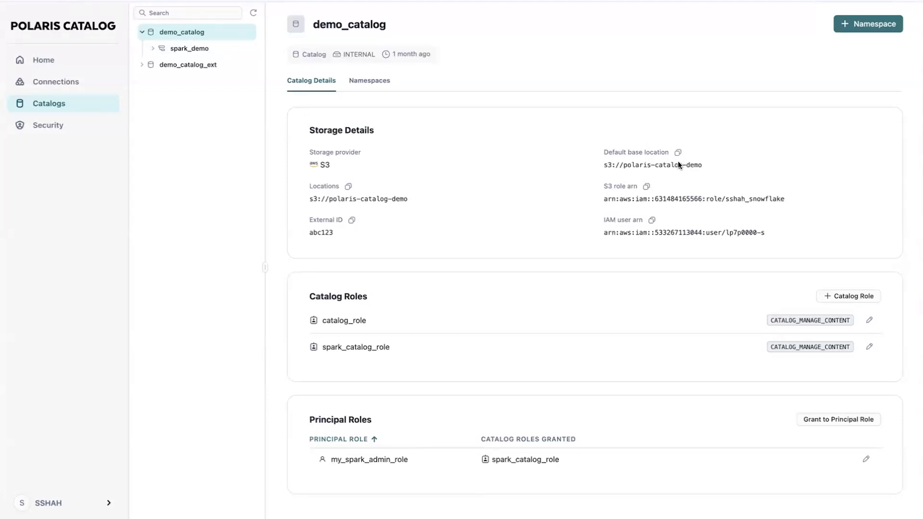
{"action": "mouse_move", "coordinate": [709, 234]}
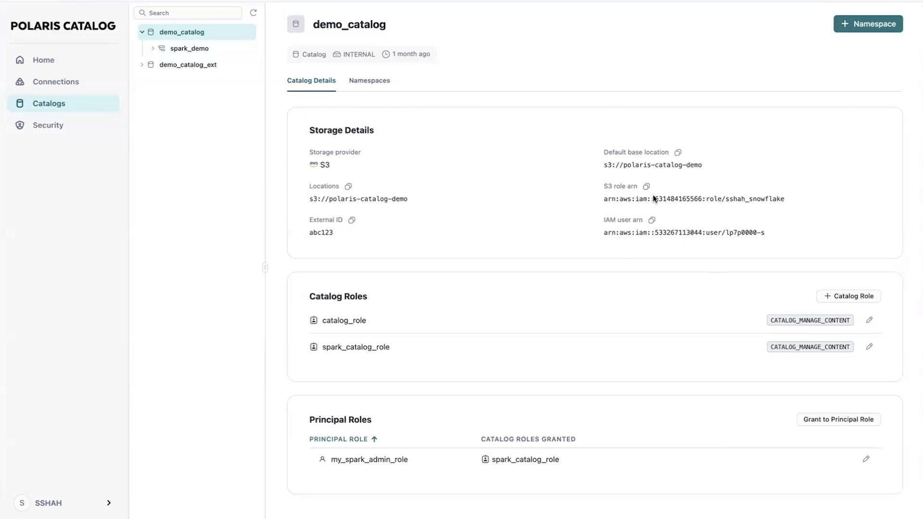
{"action": "mouse_move", "coordinate": [690, 248]}
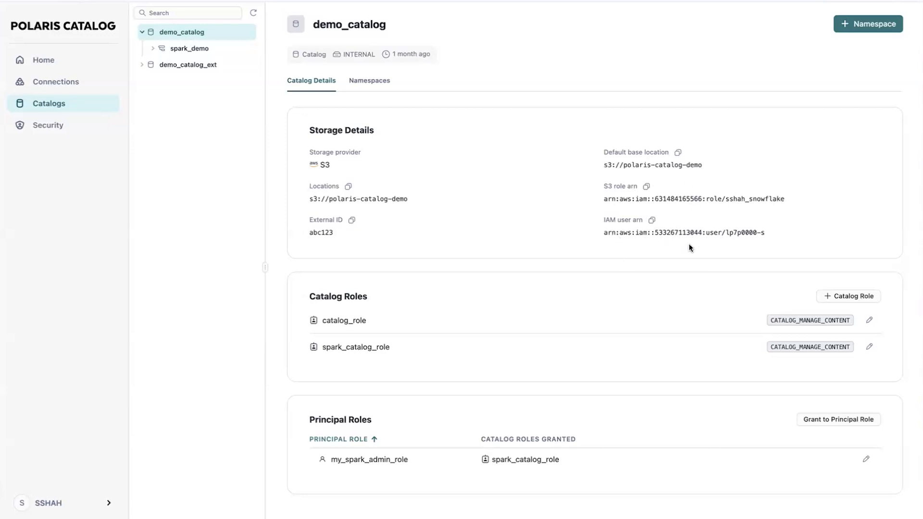
{"action": "mouse_move", "coordinate": [705, 197]}
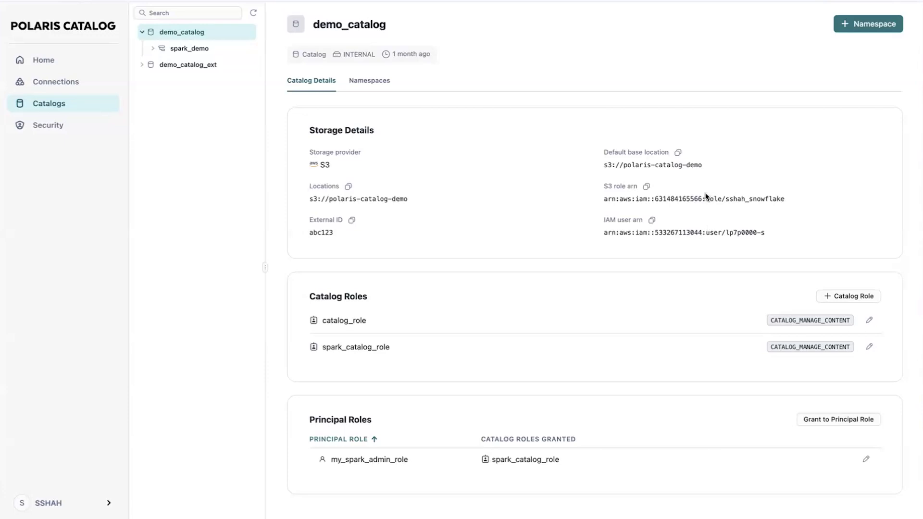
{"action": "mouse_move", "coordinate": [659, 351]}
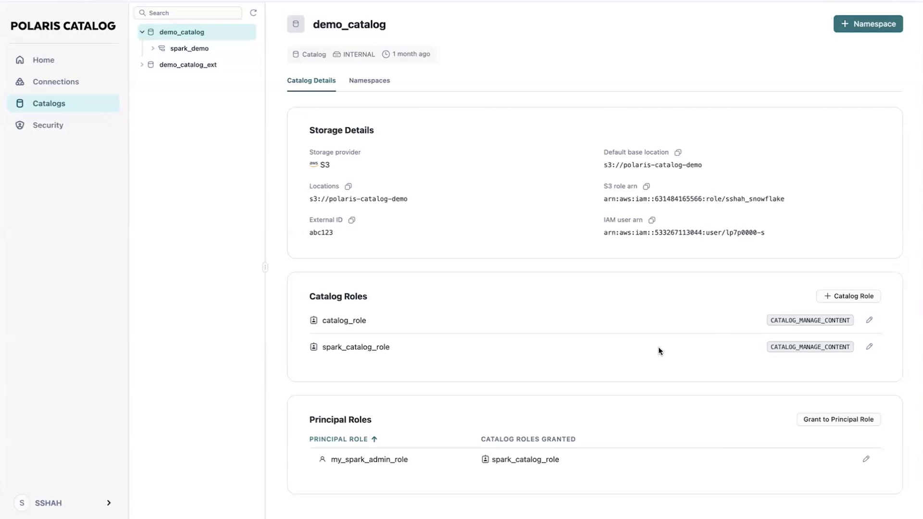
{"action": "mouse_move", "coordinate": [377, 335]}
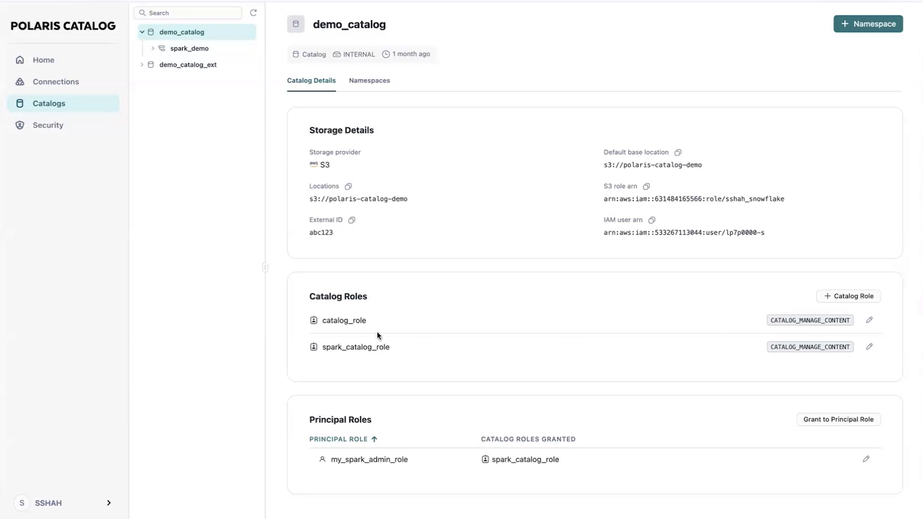
{"action": "mouse_move", "coordinate": [326, 356]}
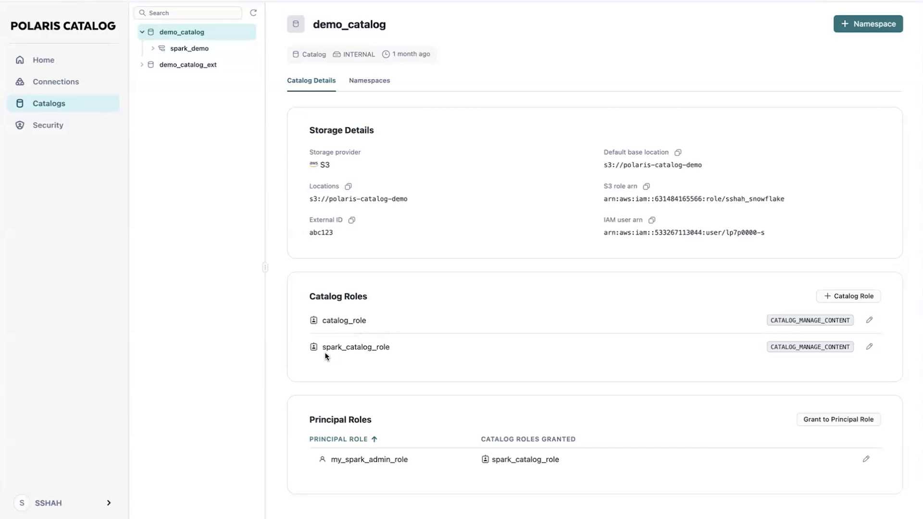
{"action": "mouse_move", "coordinate": [791, 352]}
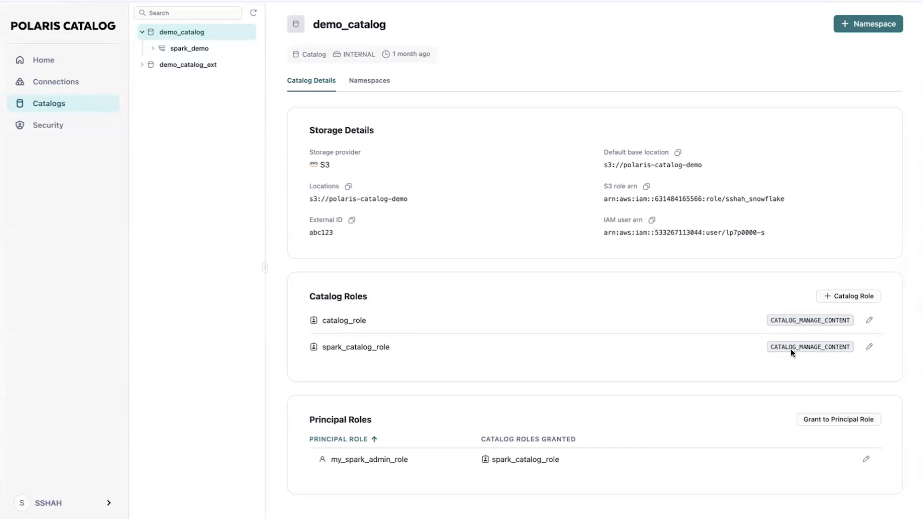
{"action": "mouse_move", "coordinate": [852, 352]}
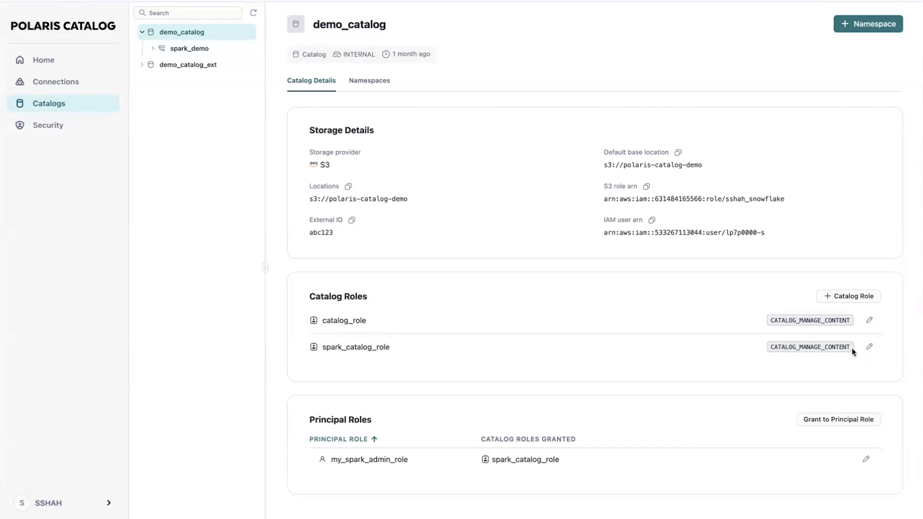
{"action": "mouse_move", "coordinate": [791, 355]}
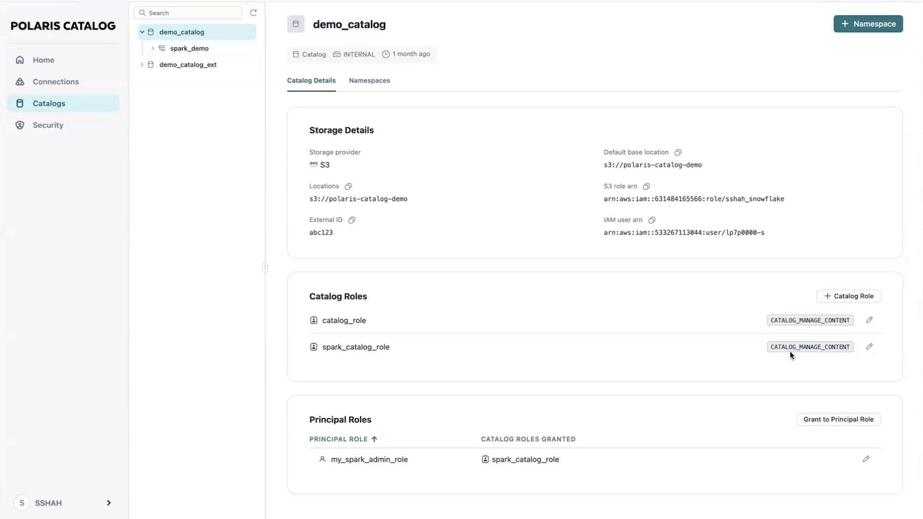
{"action": "mouse_move", "coordinate": [843, 347]}
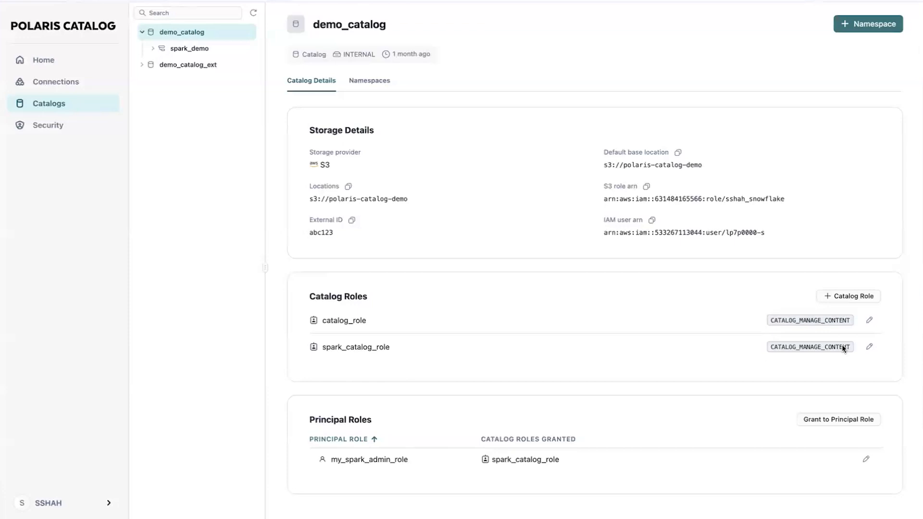
{"action": "mouse_move", "coordinate": [869, 347]}
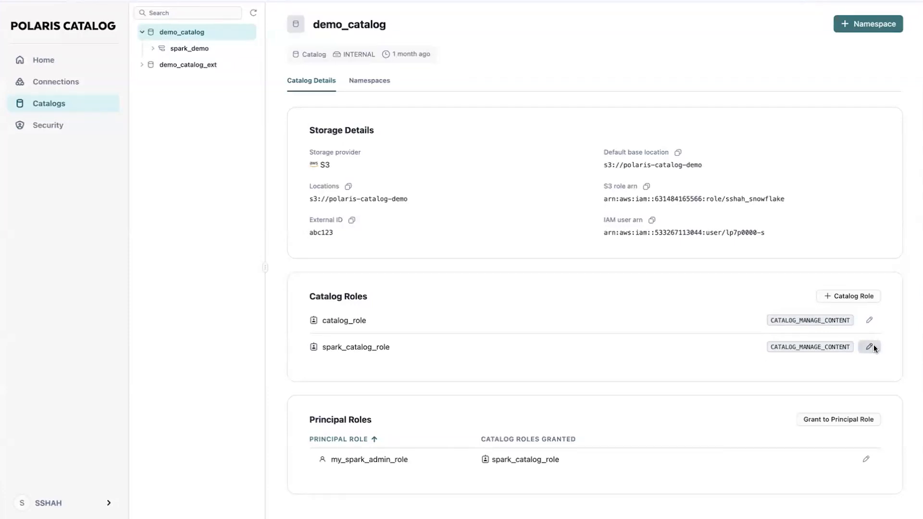
{"action": "left_click", "coordinate": [869, 347]}
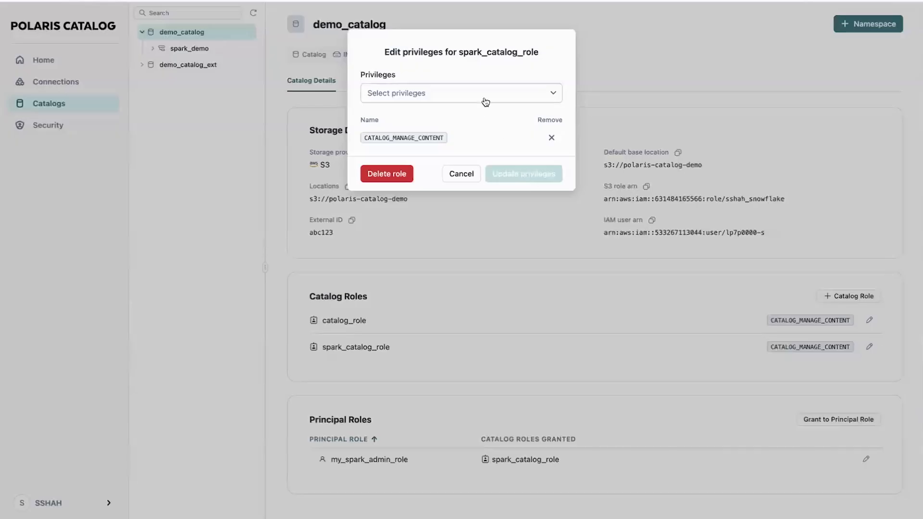
{"action": "left_click", "coordinate": [460, 93]}
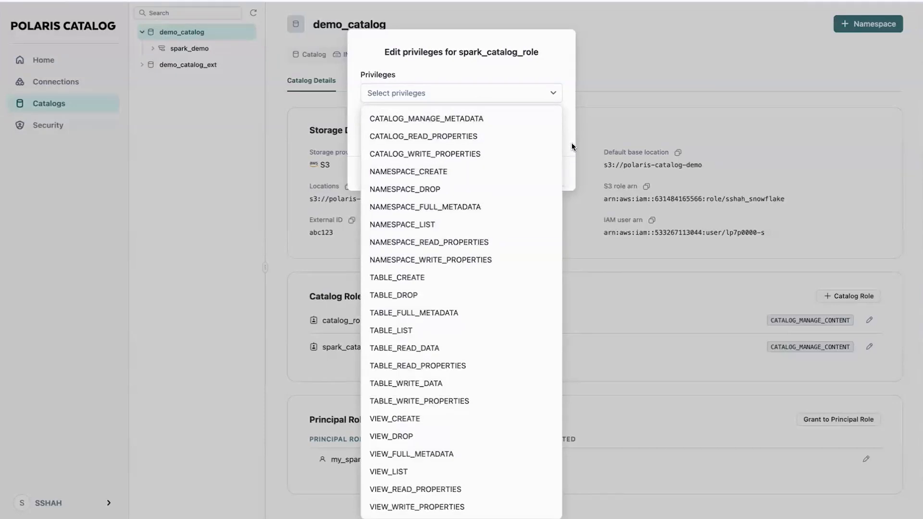
{"action": "mouse_move", "coordinate": [568, 142]}
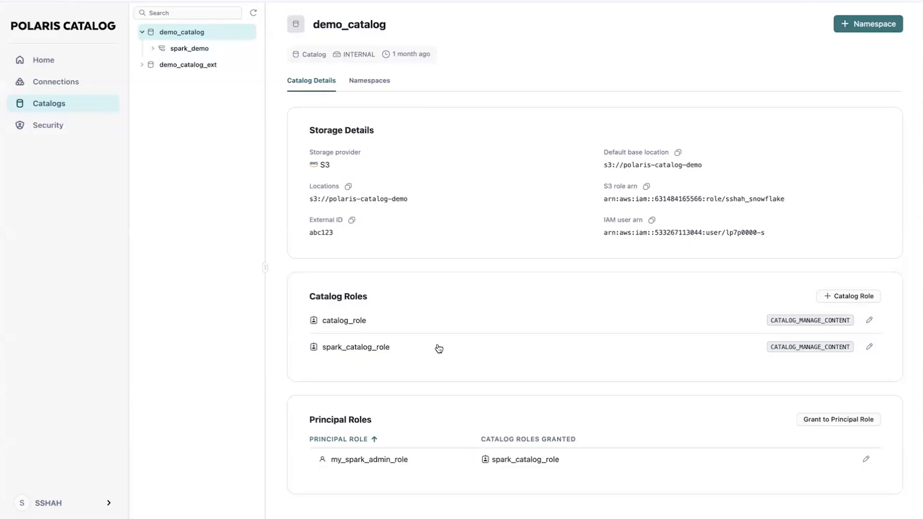
{"action": "mouse_move", "coordinate": [356, 474]}
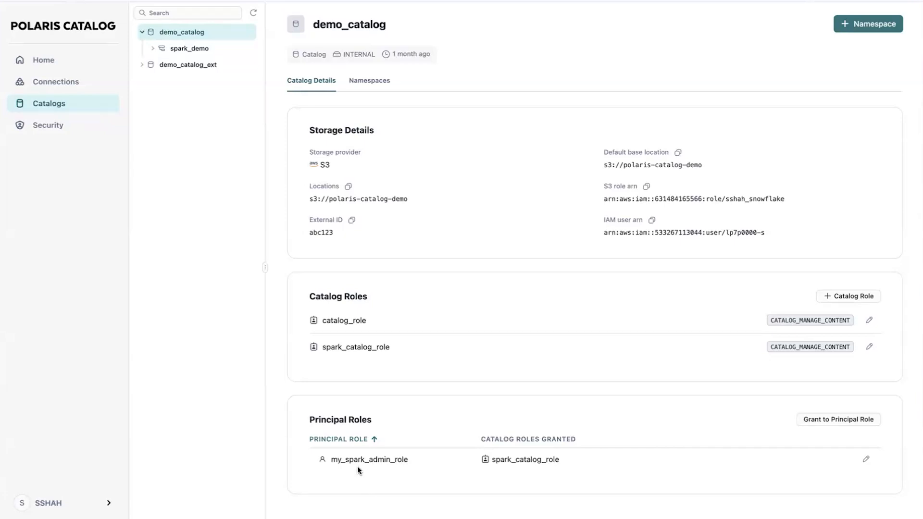
{"action": "mouse_move", "coordinate": [263, 277]}
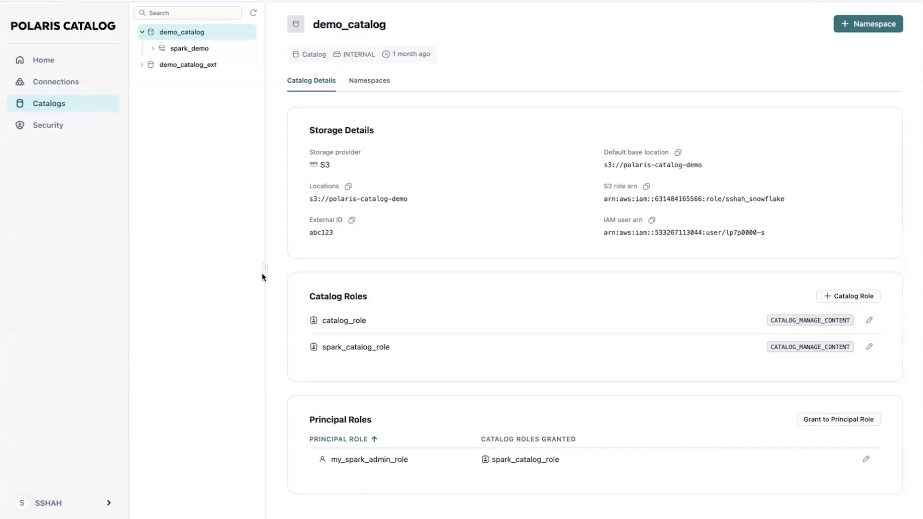
{"action": "mouse_move", "coordinate": [153, 214]}
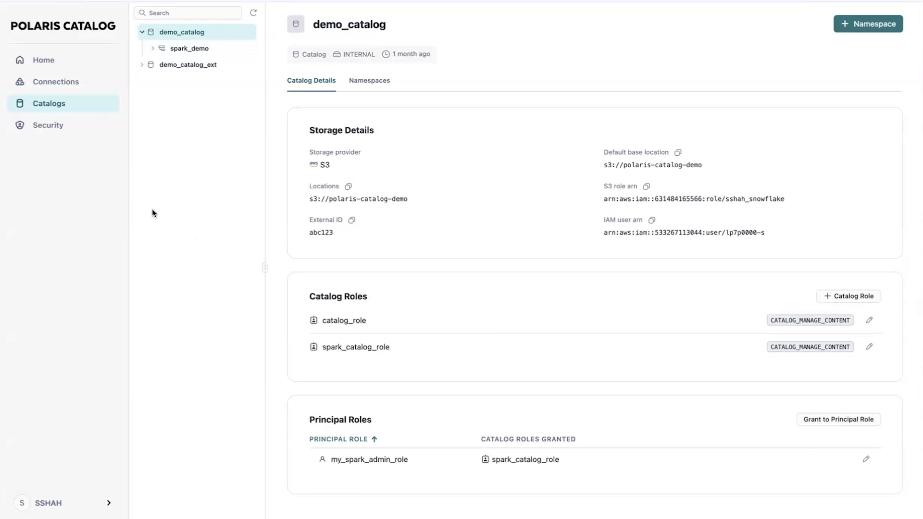
{"action": "mouse_move", "coordinate": [140, 133]}
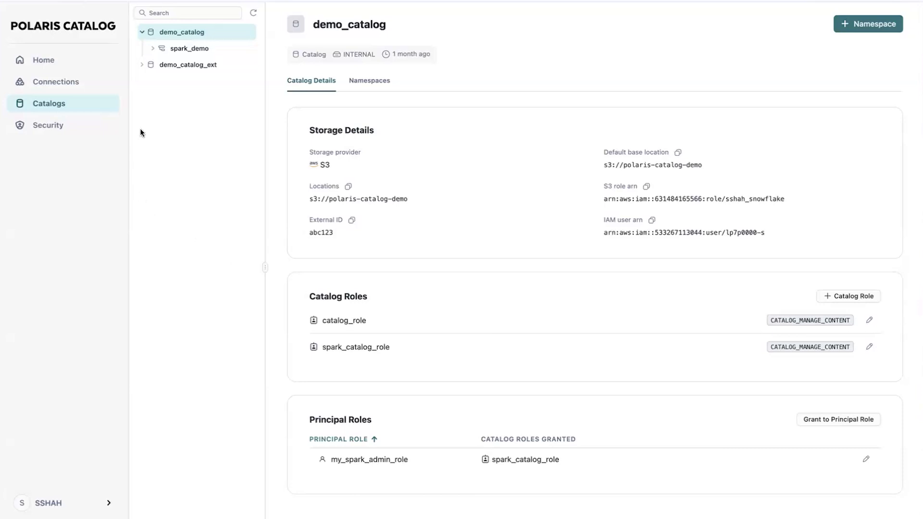
- Switch to the JupyterLab Polaris demo notebook with its Spark session on demo_catalog
{"action": "left_click", "coordinate": [143, 32]}
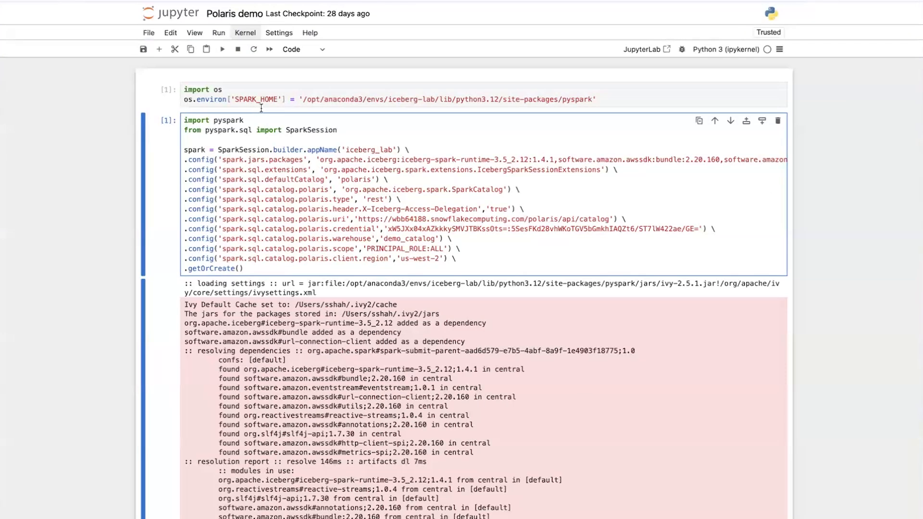
{"action": "left_click", "coordinate": [347, 99]}
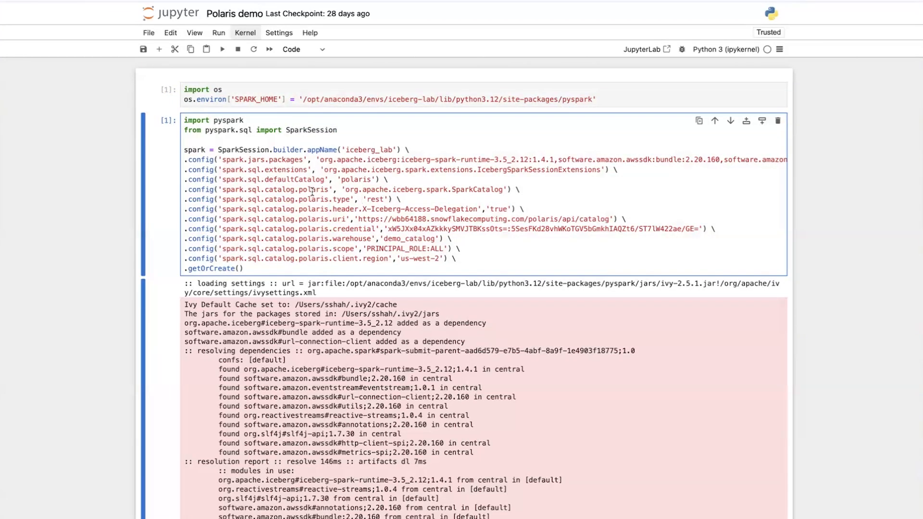
{"action": "mouse_move", "coordinate": [355, 219]}
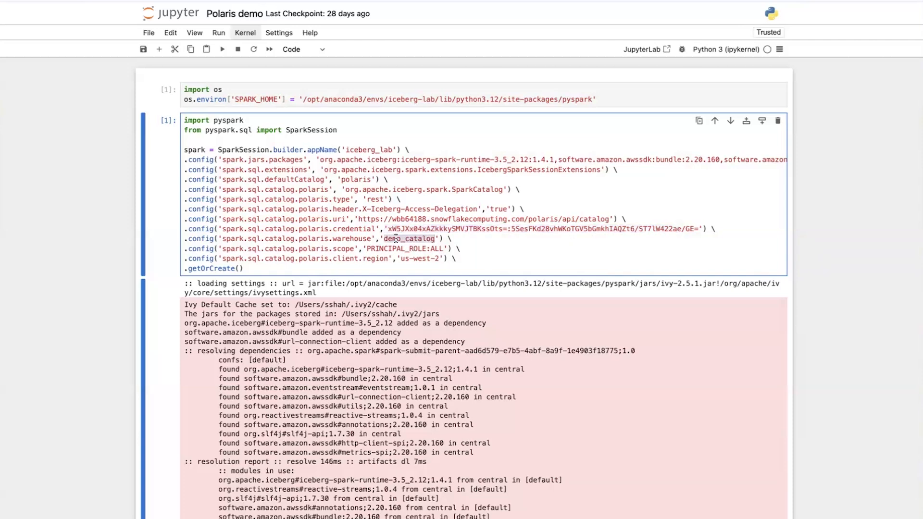
{"action": "scroll", "scroll_direction": "down", "scroll_amount": 3}
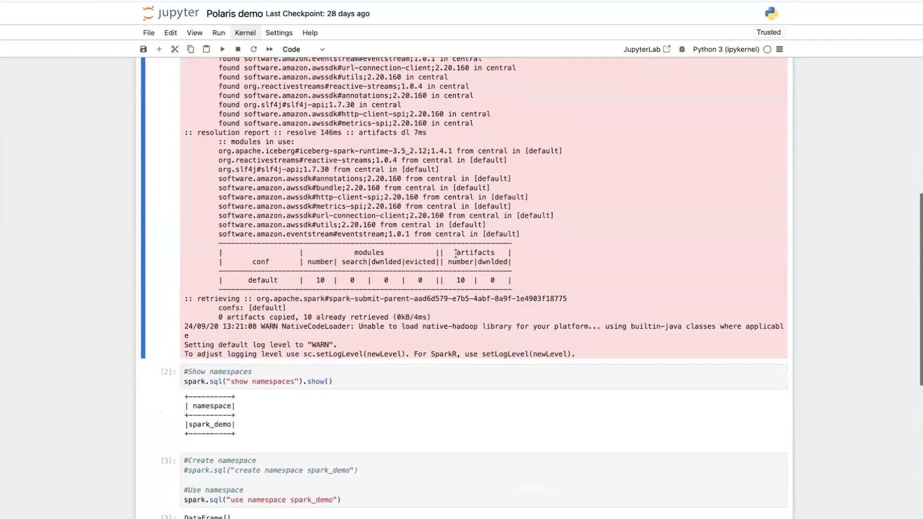
{"action": "scroll", "scroll_direction": "down", "scroll_amount": 3}
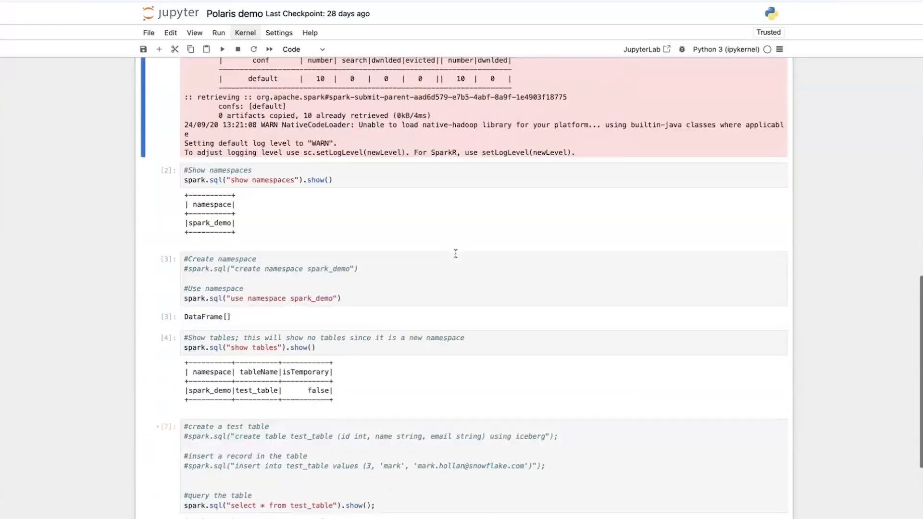
{"action": "scroll", "scroll_direction": "down", "scroll_amount": 3}
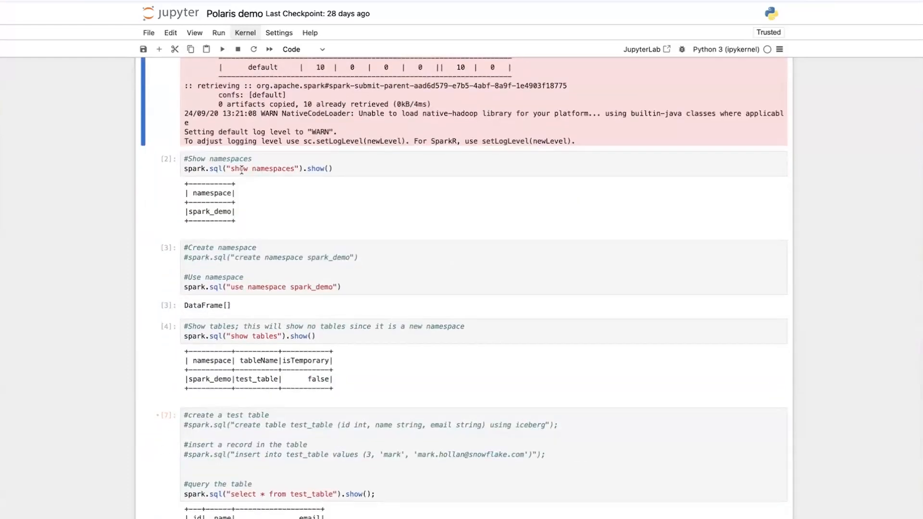
{"action": "mouse_move", "coordinate": [219, 216]}
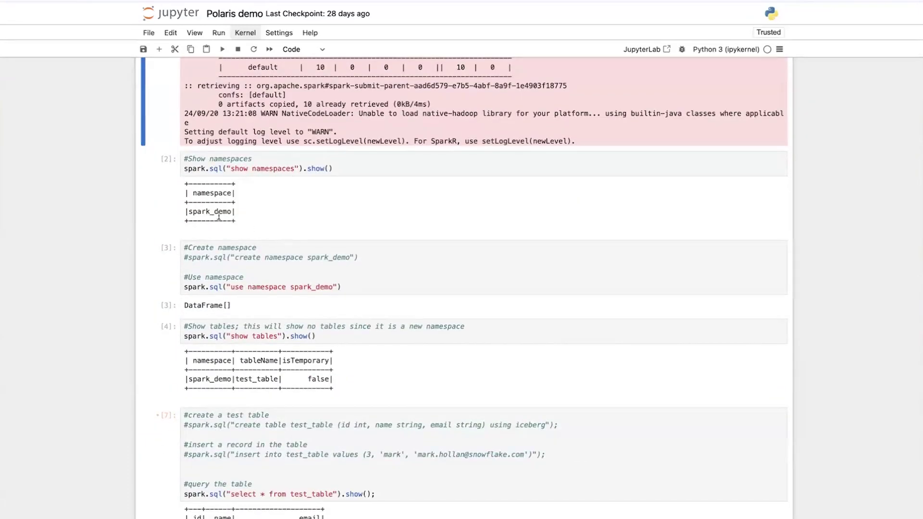
{"action": "mouse_move", "coordinate": [229, 295]}
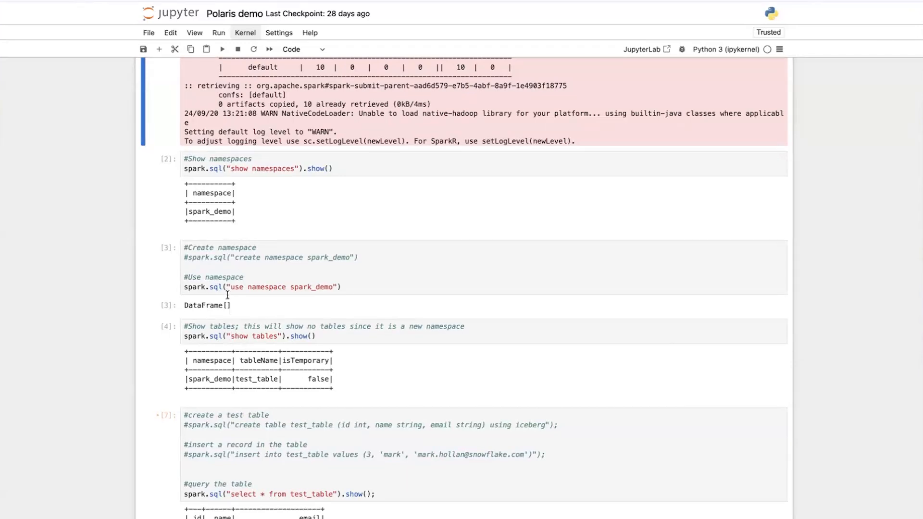
{"action": "scroll", "scroll_direction": "down", "scroll_amount": 3}
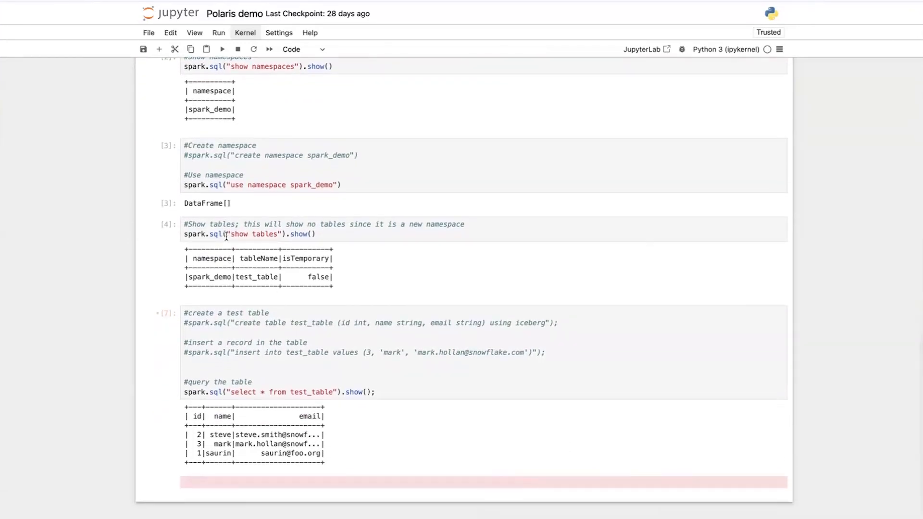
{"action": "left_click", "coordinate": [342, 233]}
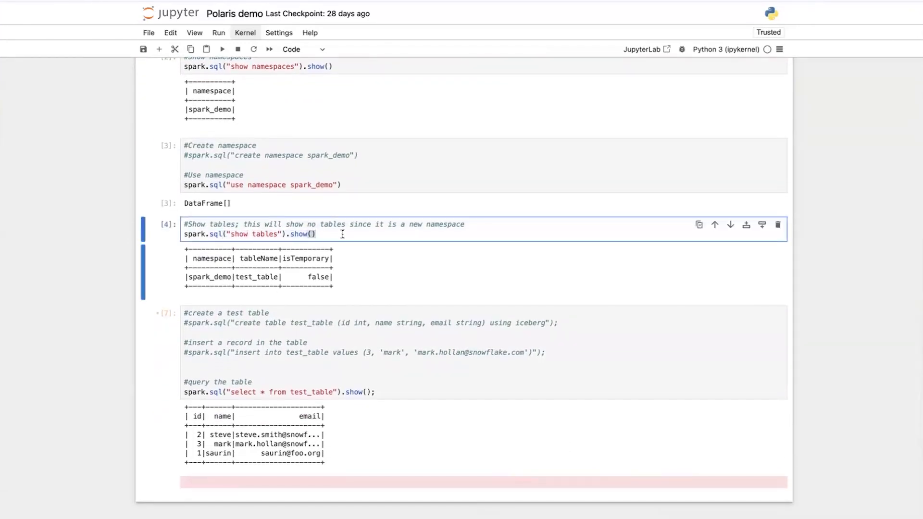
{"action": "left_click", "coordinate": [344, 267]}
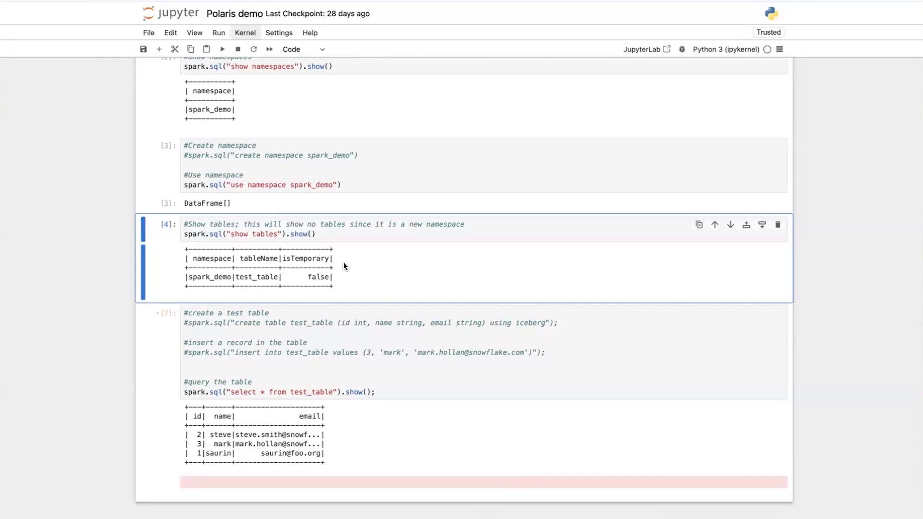
{"action": "mouse_move", "coordinate": [253, 276]}
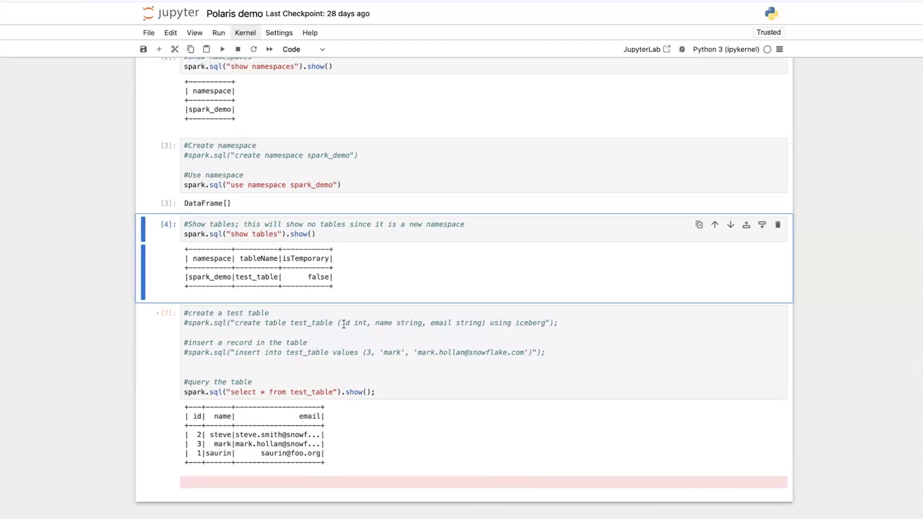
{"action": "left_click", "coordinate": [453, 323]}
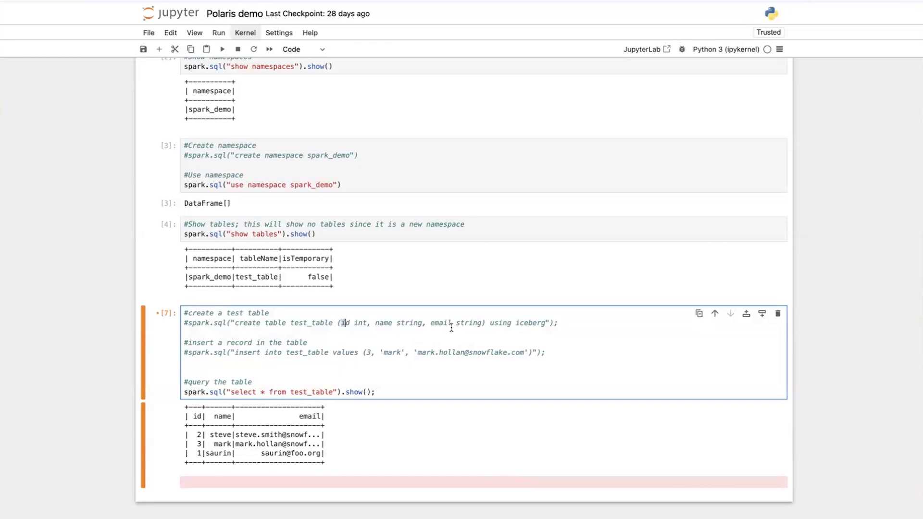
{"action": "scroll", "scroll_direction": "down", "scroll_amount": 3}
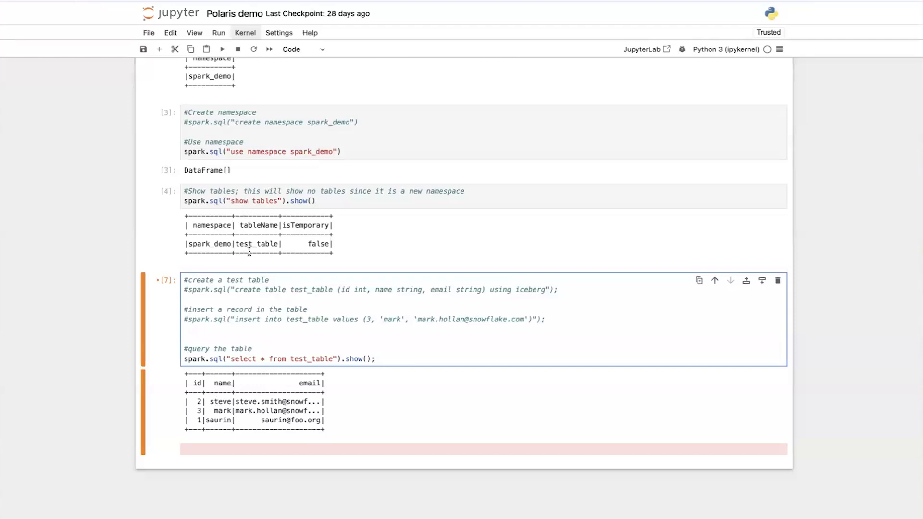
{"action": "mouse_move", "coordinate": [354, 229]}
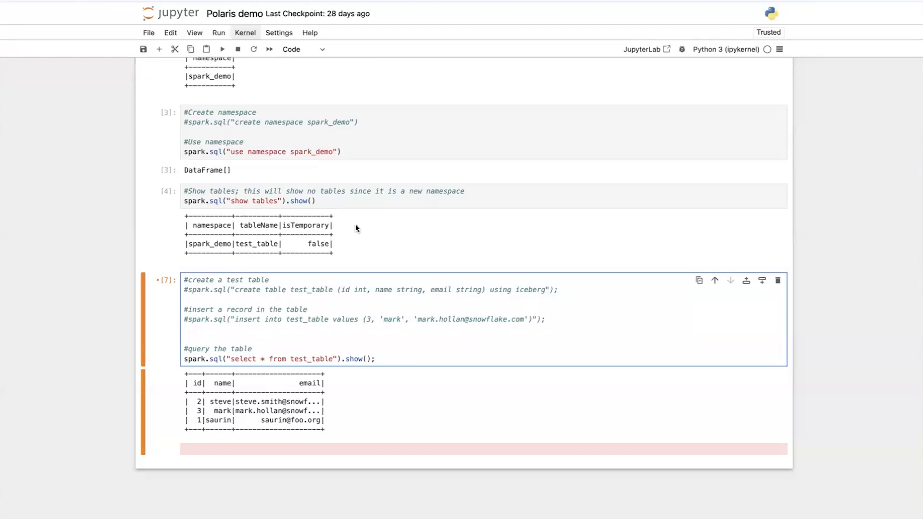
{"action": "left_click", "coordinate": [375, 358]}
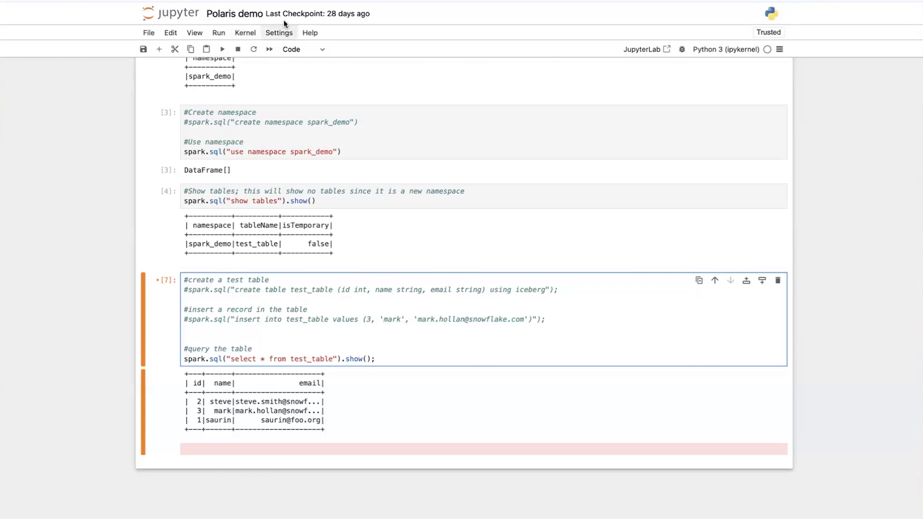
{"action": "left_click", "coordinate": [375, 359]}
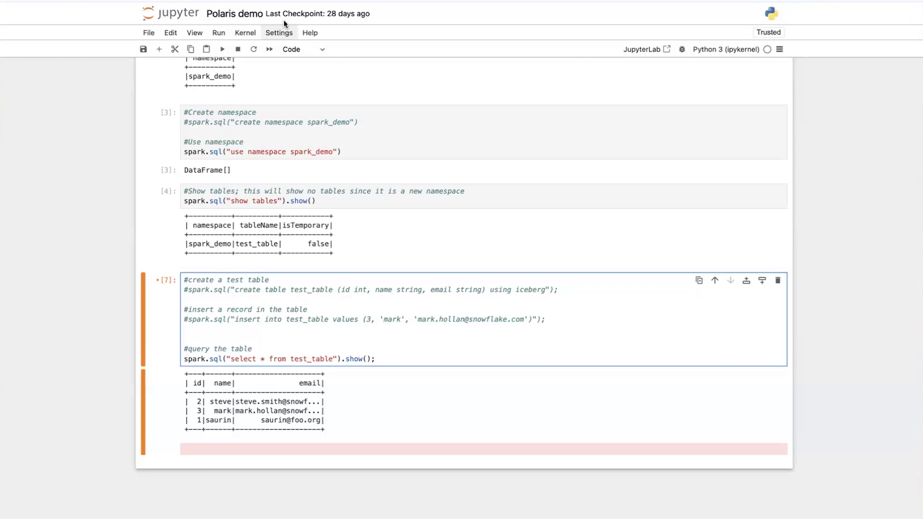
{"action": "left_click", "coordinate": [375, 359]}
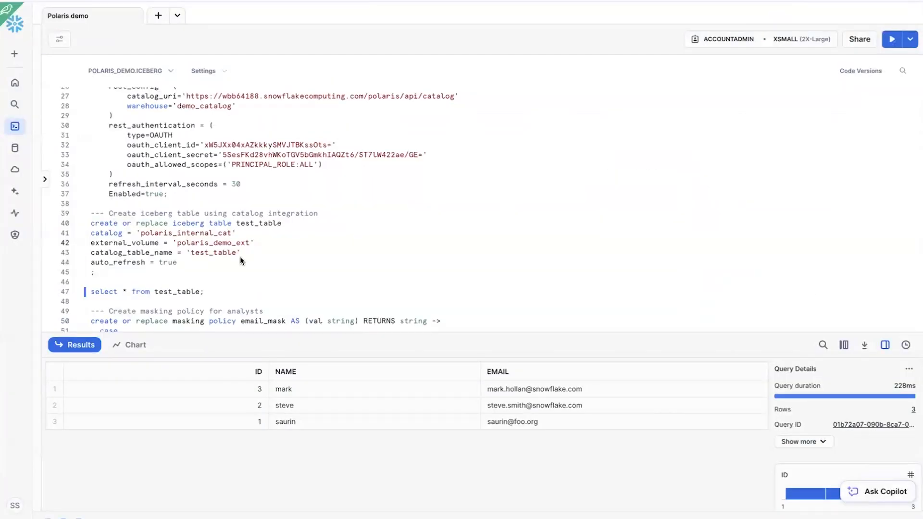
{"action": "scroll", "scroll_direction": "up", "scroll_amount": 3}
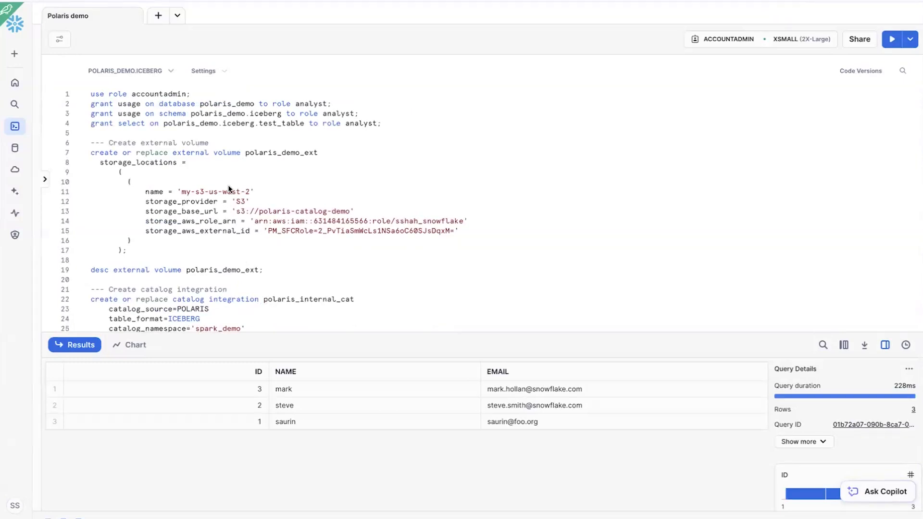
{"action": "scroll", "scroll_direction": "up", "scroll_amount": 3}
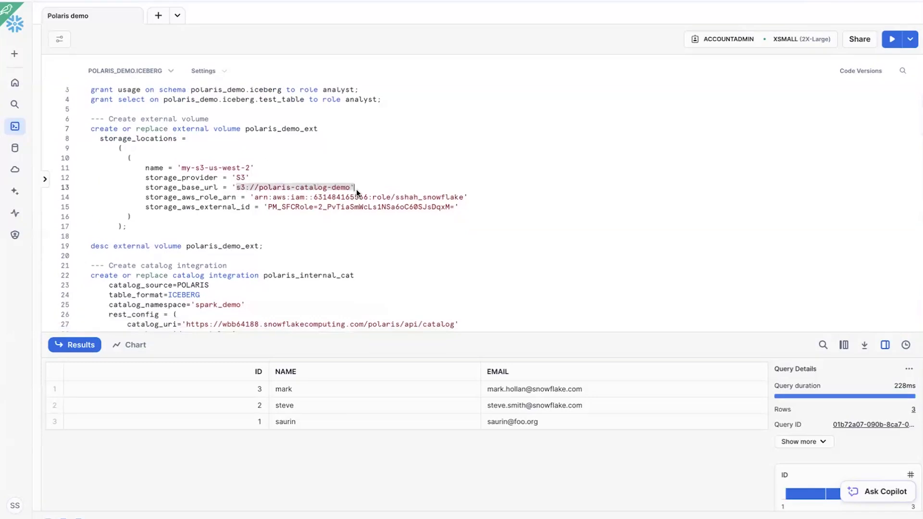
{"action": "scroll", "scroll_direction": "down", "scroll_amount": 3}
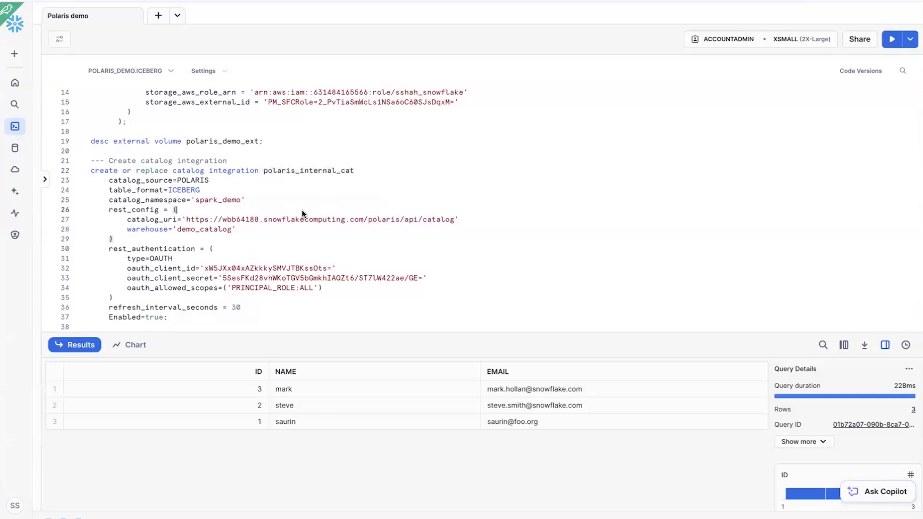
{"action": "scroll", "scroll_direction": "down", "scroll_amount": 3}
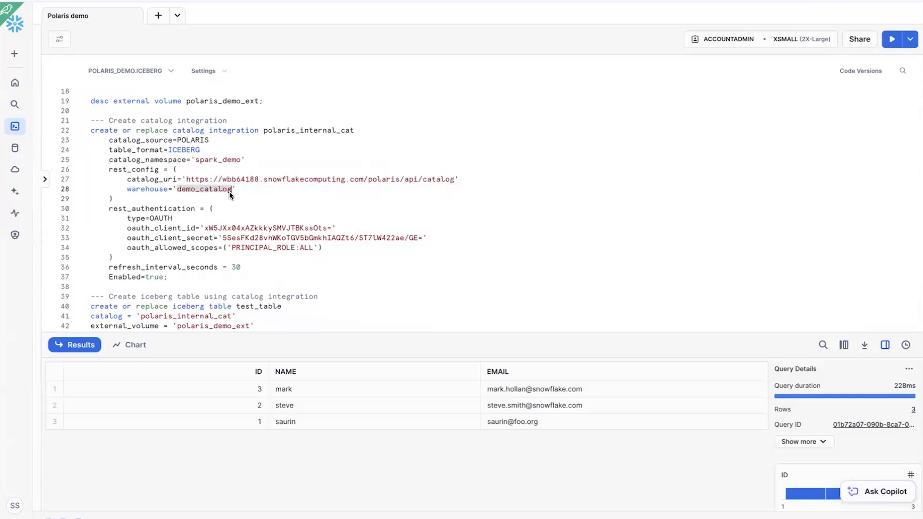
{"action": "scroll", "scroll_direction": "down", "scroll_amount": 3}
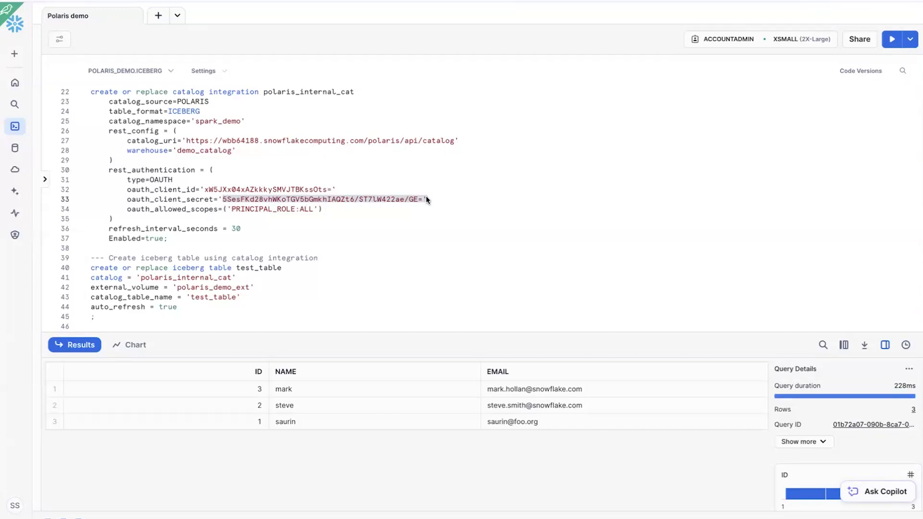
{"action": "scroll", "scroll_direction": "down", "scroll_amount": 3}
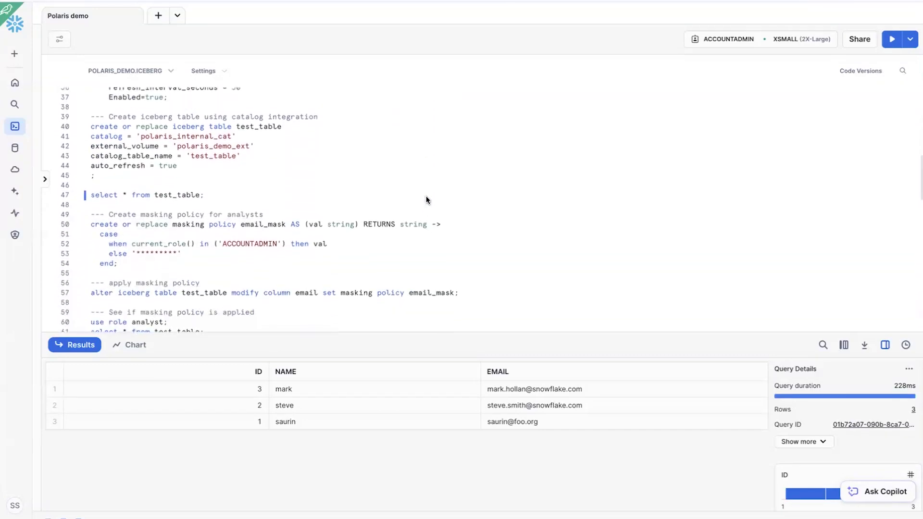
{"action": "mouse_move", "coordinate": [189, 131]}
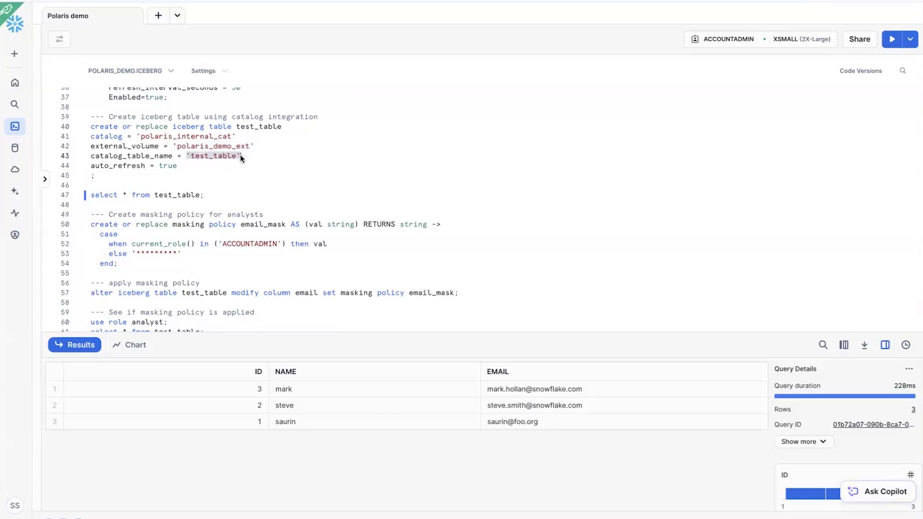
{"action": "mouse_move", "coordinate": [209, 164]}
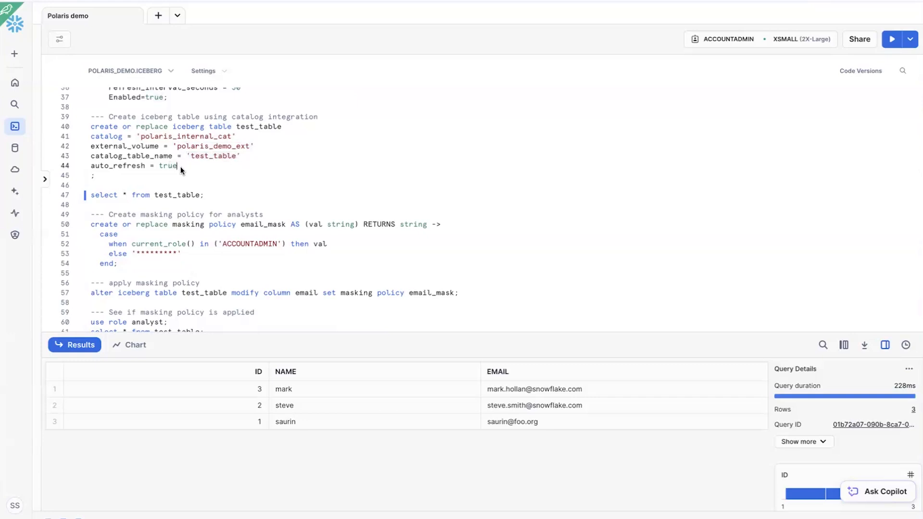
- Rerun 'select * from test_table;' returning three rows with unmasked emails
{"action": "scroll", "scroll_direction": "down", "scroll_amount": 3}
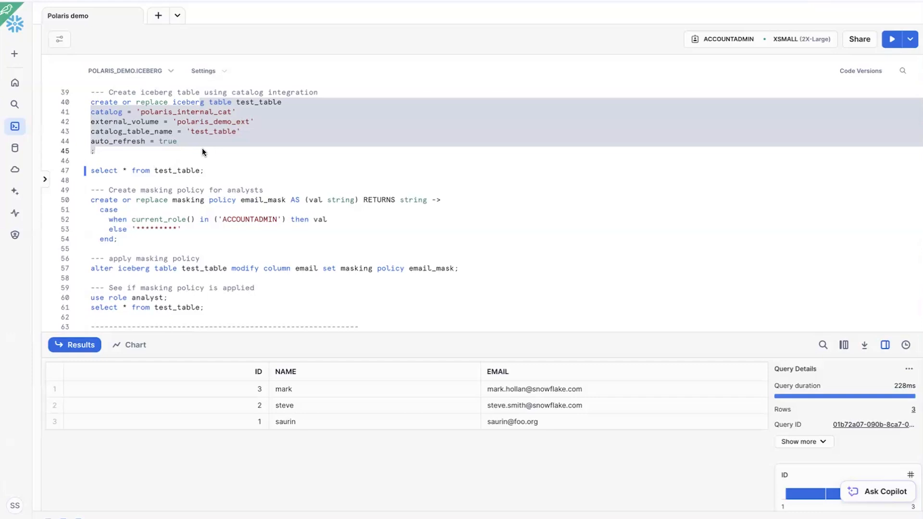
{"action": "mouse_move", "coordinate": [210, 177]}
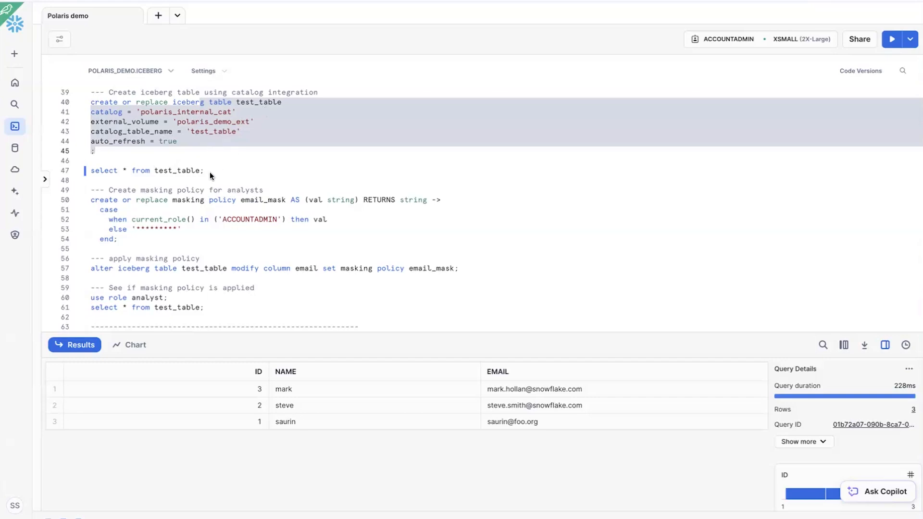
{"action": "left_click", "coordinate": [891, 38]}
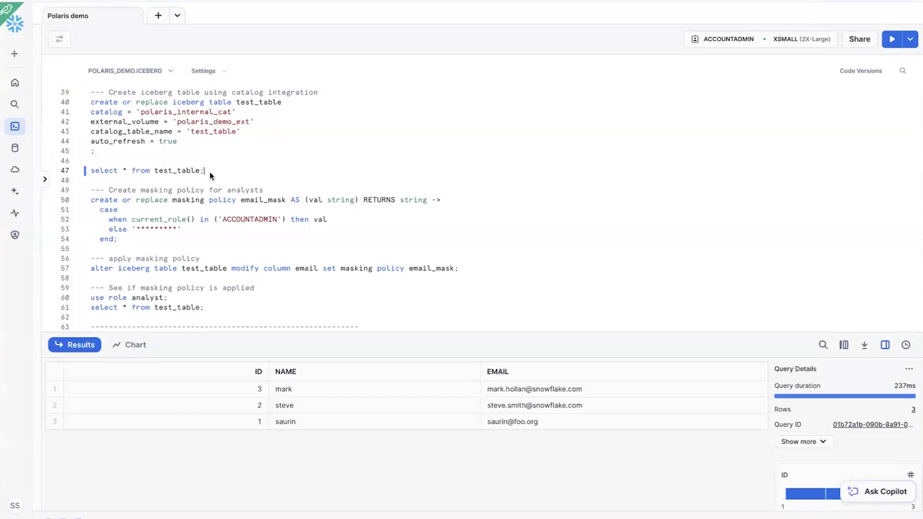
{"action": "mouse_move", "coordinate": [237, 200]}
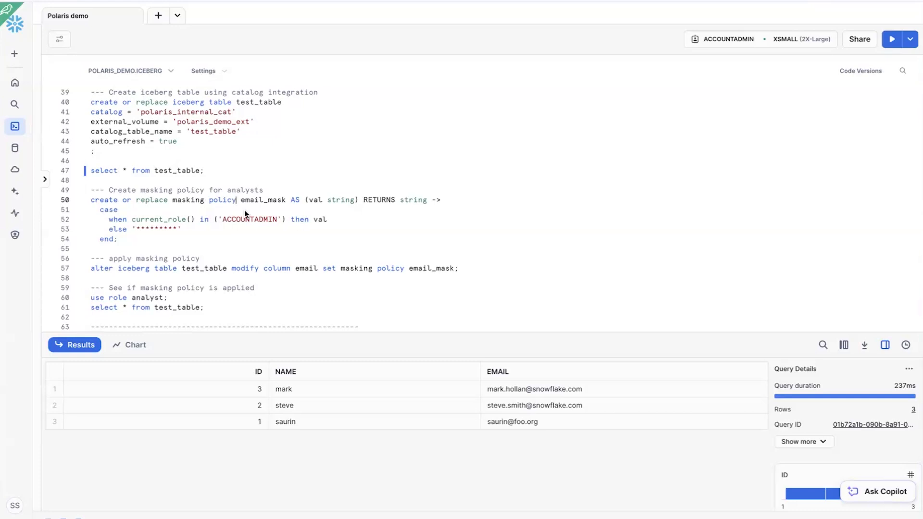
{"action": "mouse_move", "coordinate": [129, 203]}
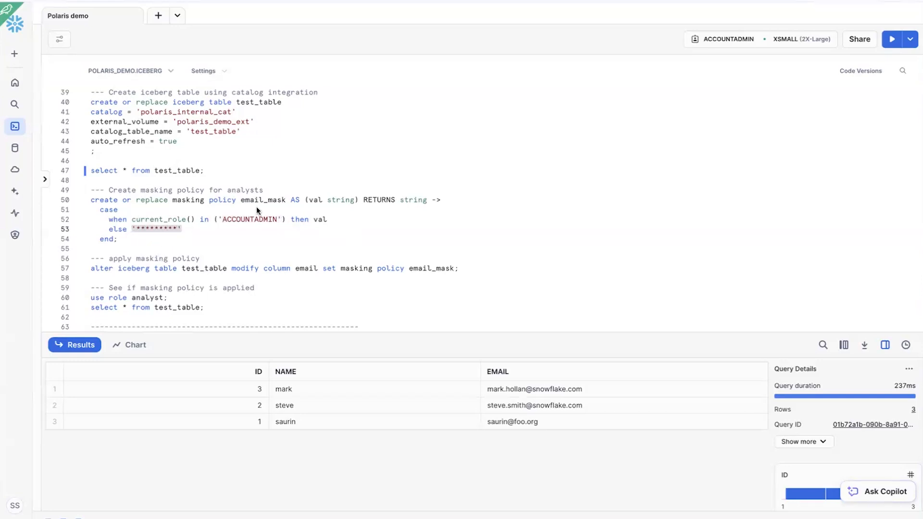
{"action": "scroll", "scroll_direction": "down", "scroll_amount": 3}
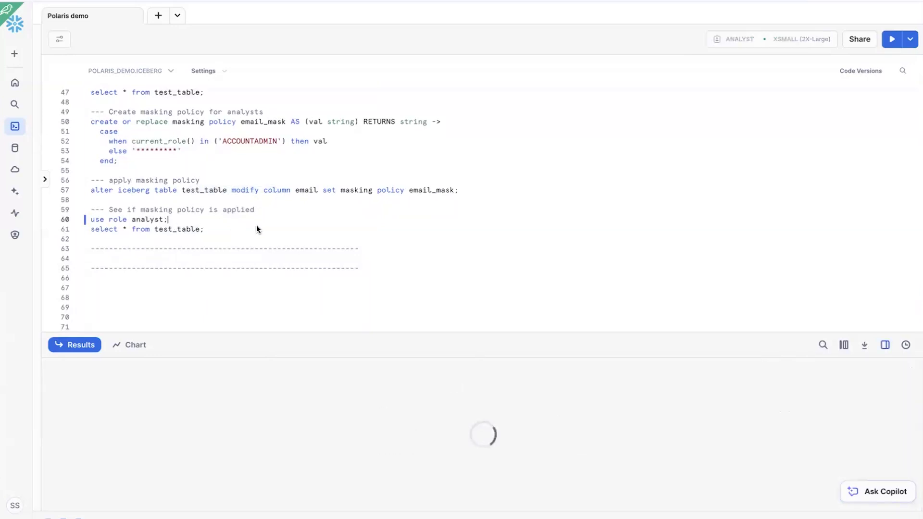
- Query test_table as the analyst role, returning three rows with emails masked as asterisks
{"action": "left_click", "coordinate": [892, 39]}
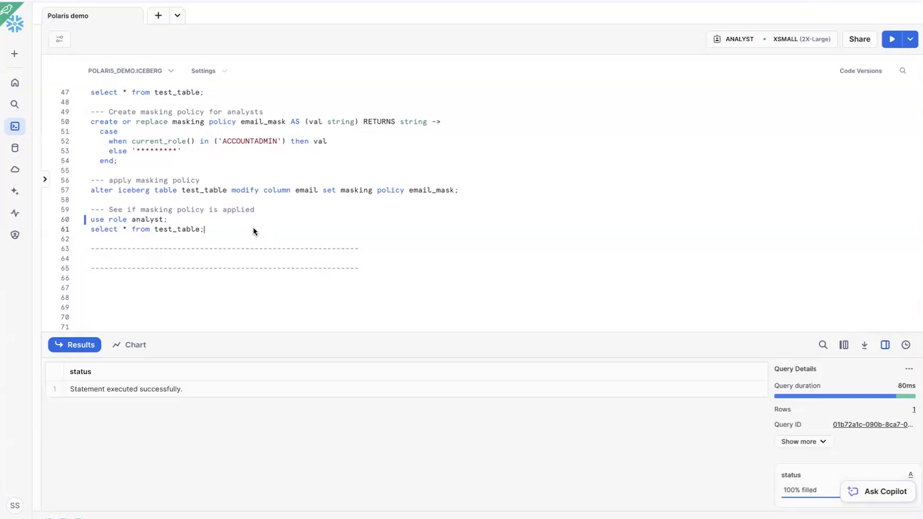
{"action": "left_click", "coordinate": [891, 38]}
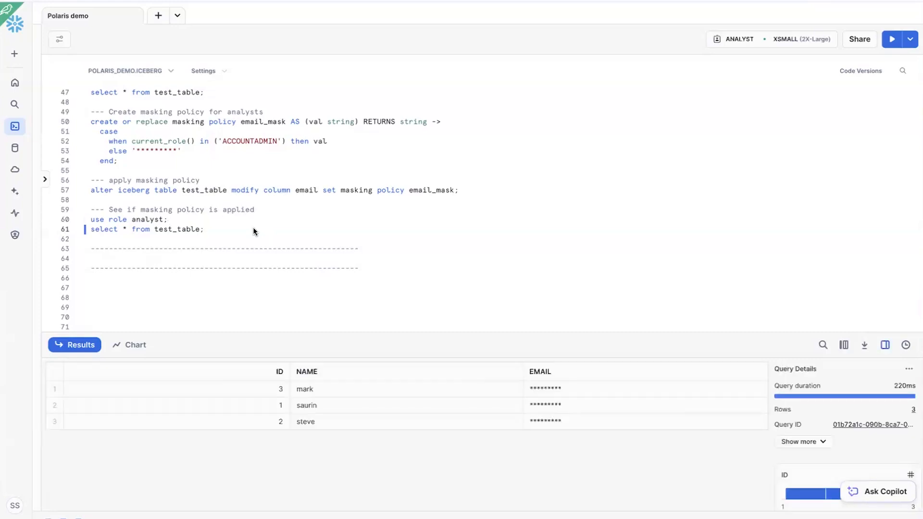